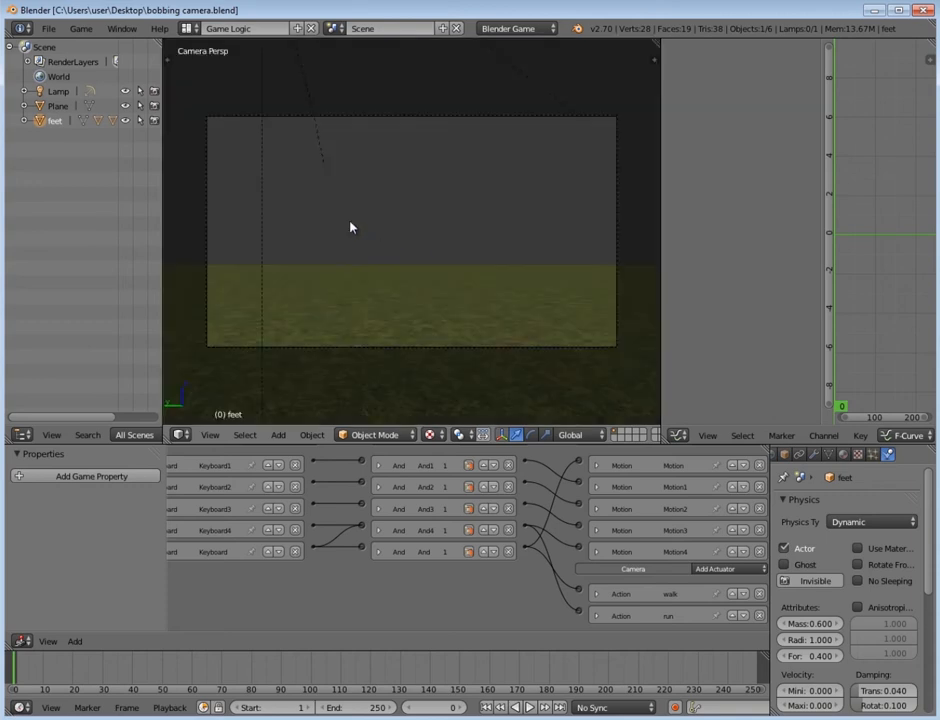
# - Reload the start-up file, discarding the bobbing-camera scene for the default cube scene
pyautogui.click(48, 28)
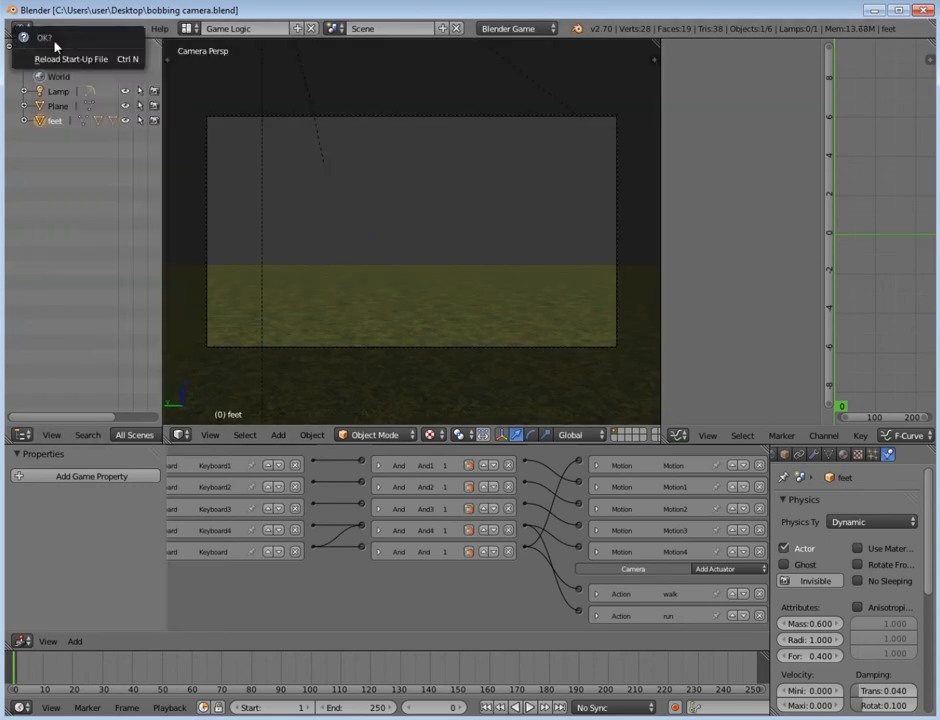
pyautogui.click(72, 58)
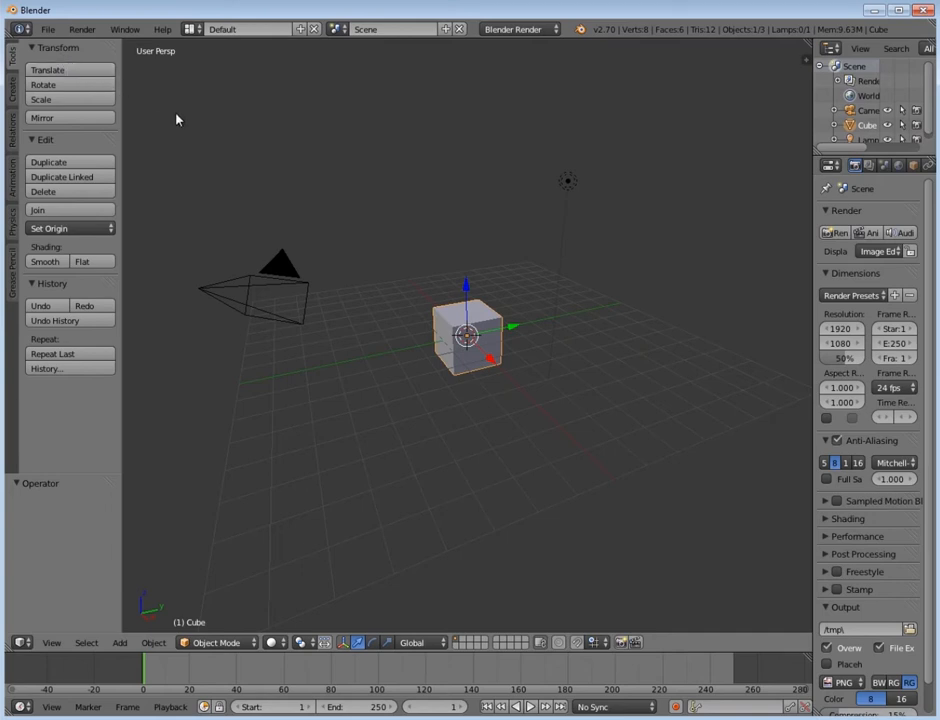
# - Delete the cube, add a plane scaled up as a large ground and name it 'floor'
pyautogui.press('x')
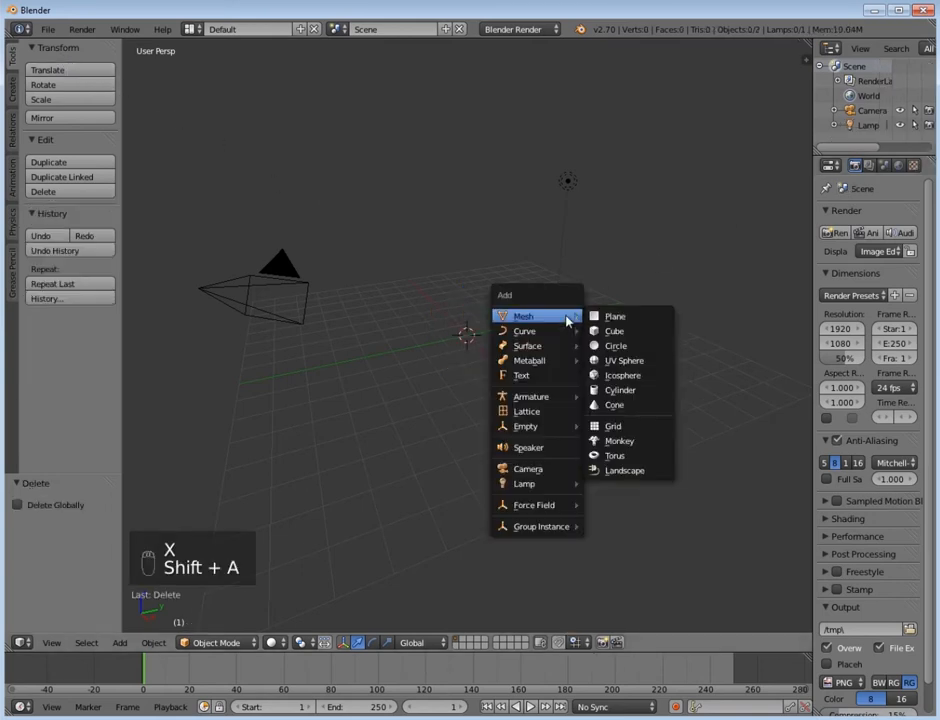
pyautogui.click(616, 316)
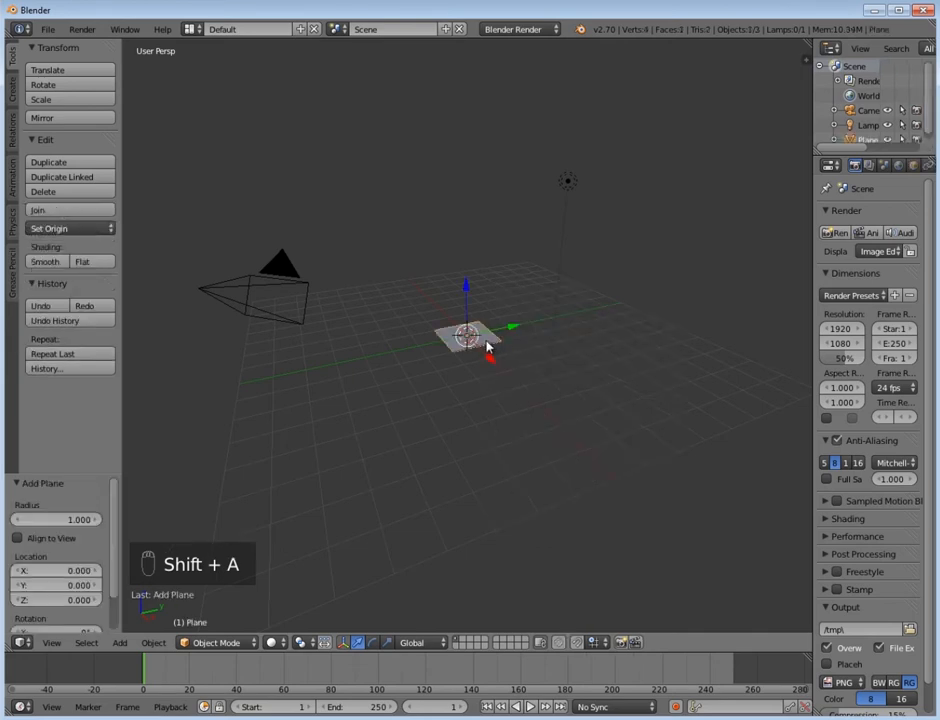
pyautogui.press('s')
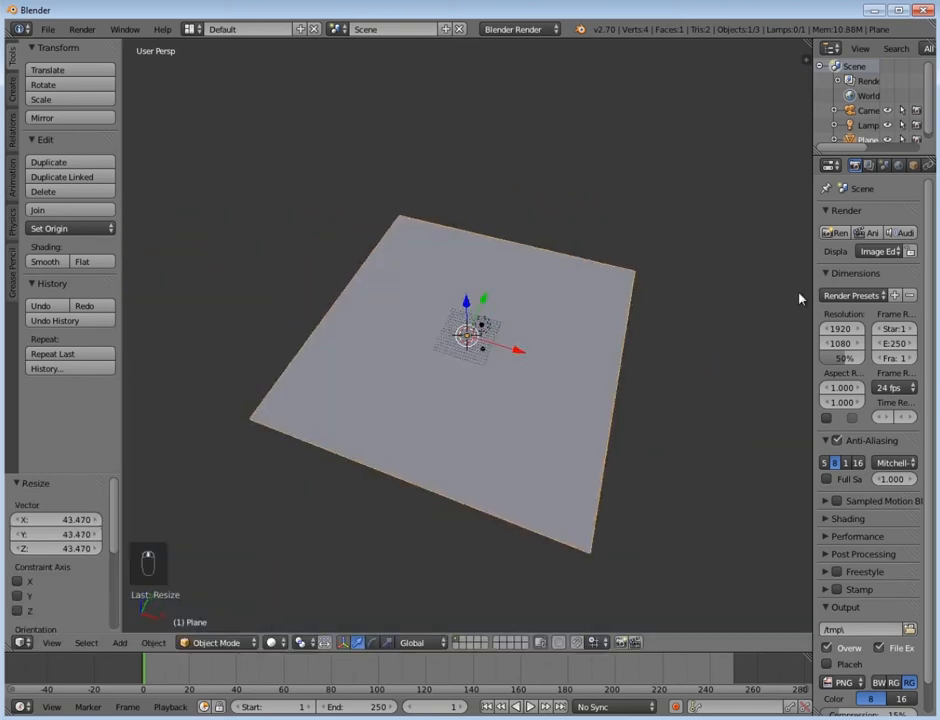
pyautogui.click(844, 164)
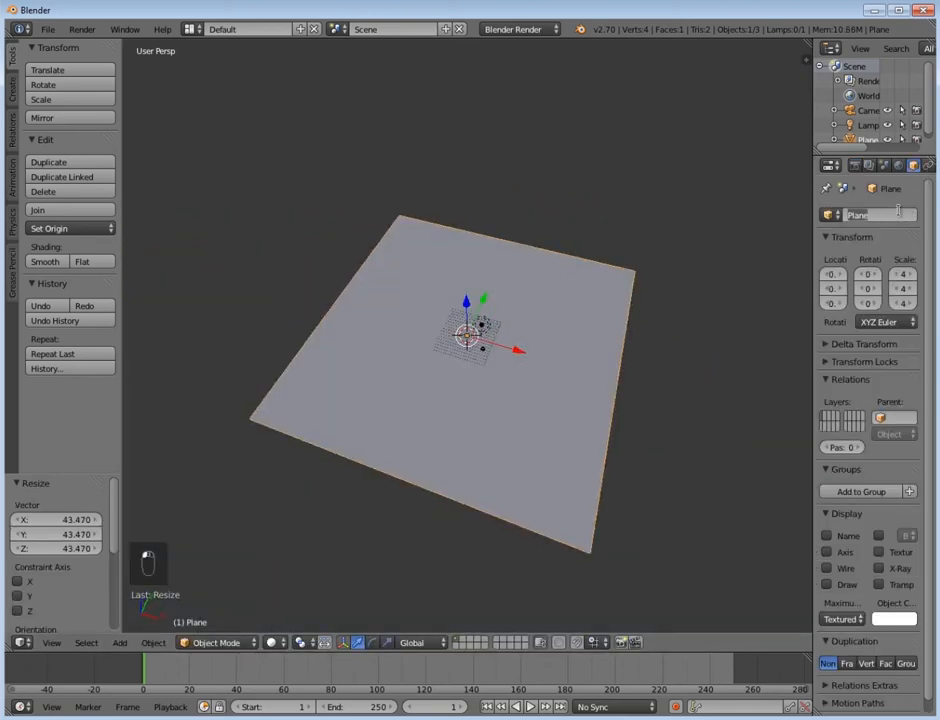
pyautogui.rightClick(866, 214)
pyautogui.write('floor')
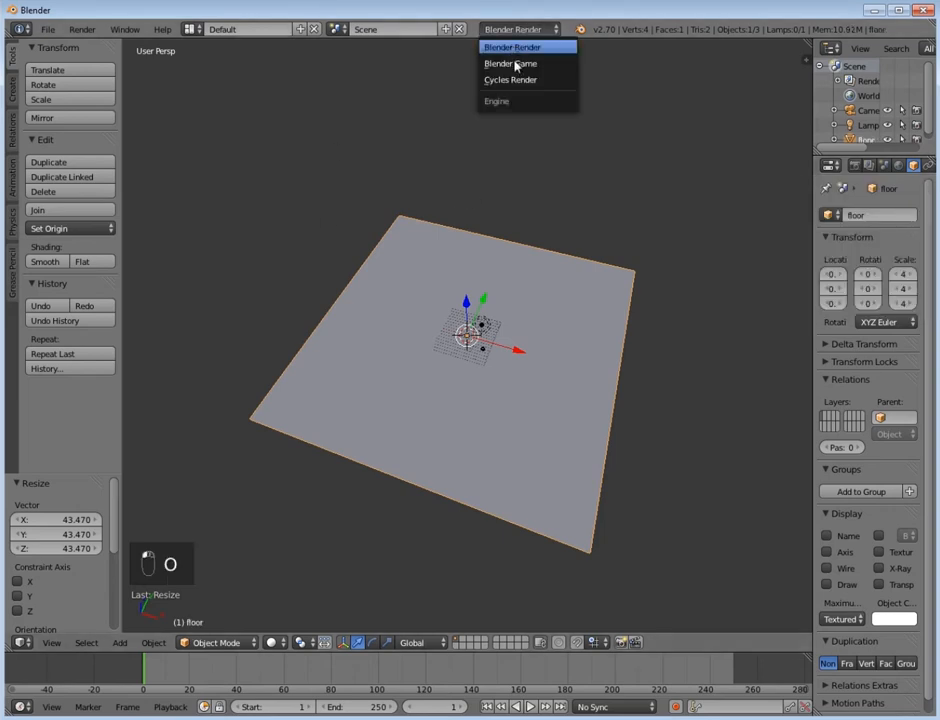
# - Switch the render engine from Blender Render to Blender Game
pyautogui.click(510, 62)
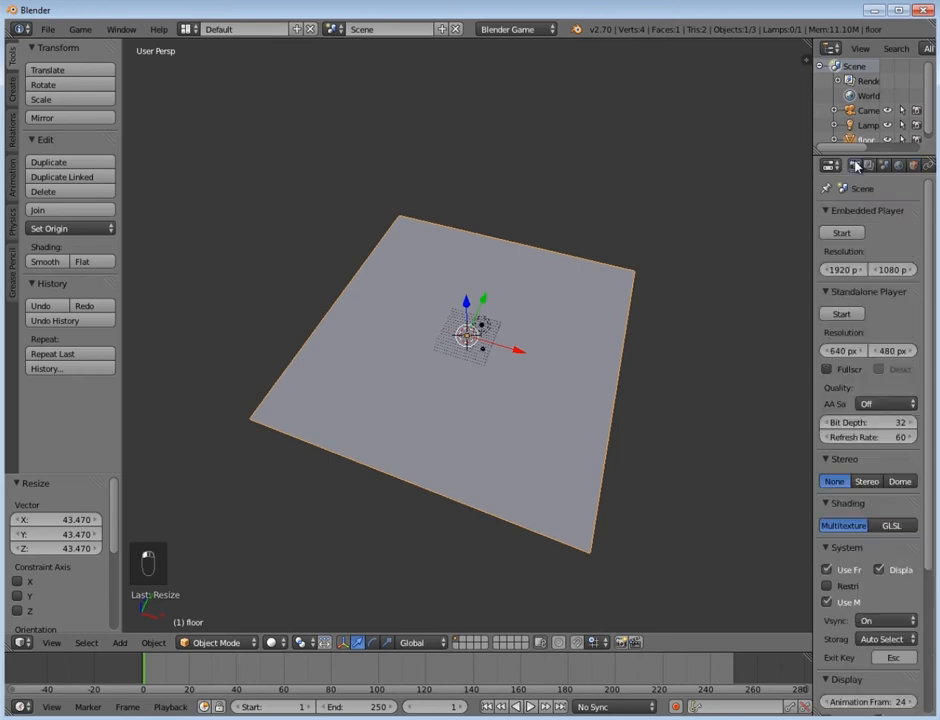
pyautogui.moveTo(900, 436)
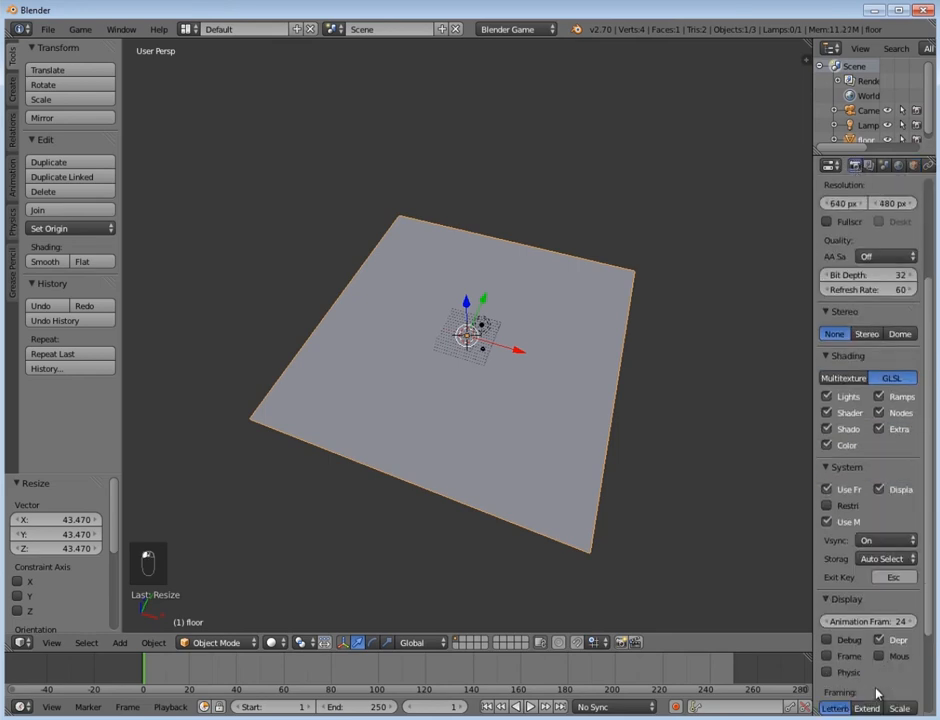
pyautogui.click(868, 620)
pyautogui.write('60')
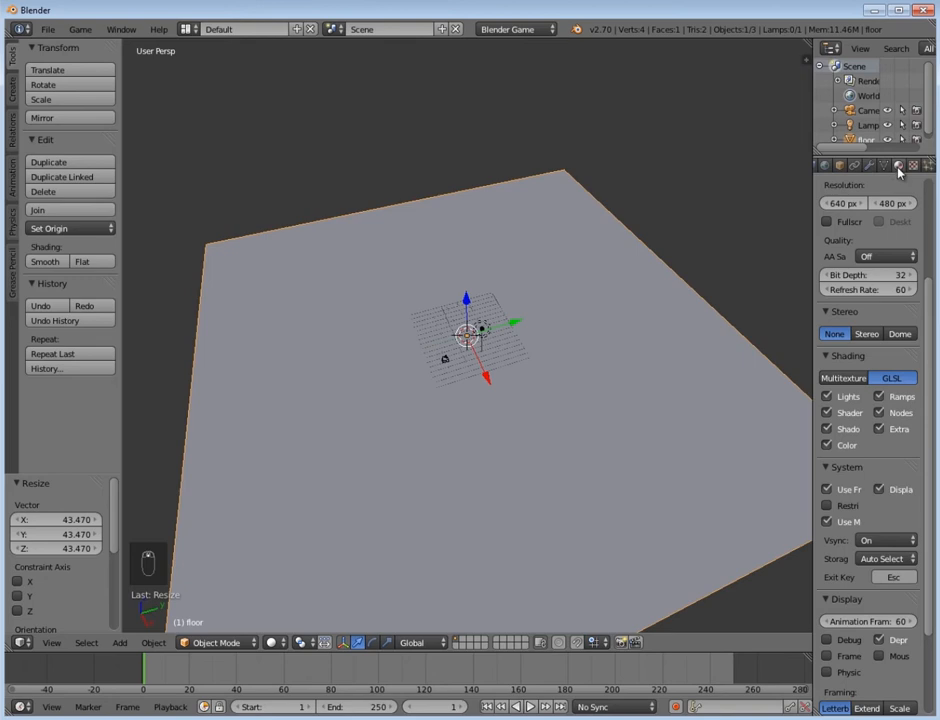
# - Create a new Image or Movie texture on the floor plane
pyautogui.click(898, 164)
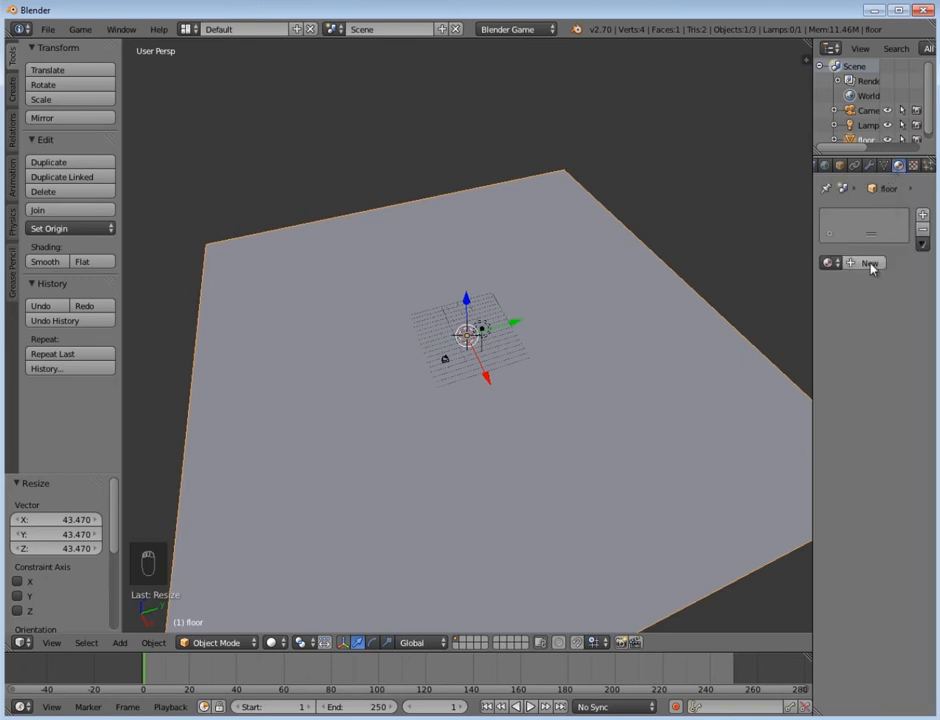
pyautogui.click(868, 264)
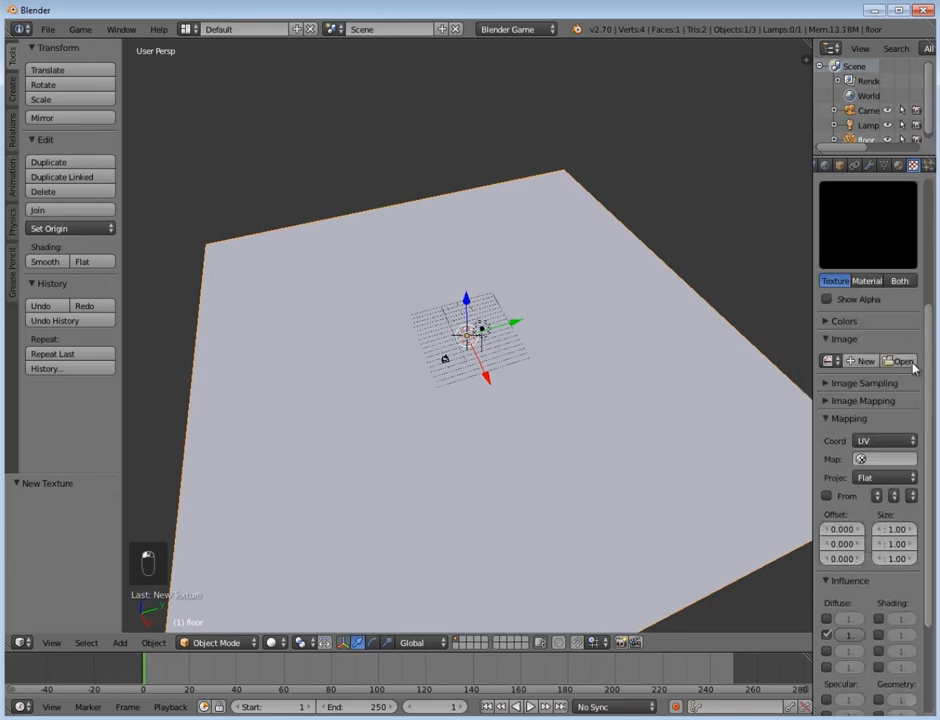
# - Load the grass image from the Downloads folder into the floor texture using thumbnail view
pyautogui.click(900, 360)
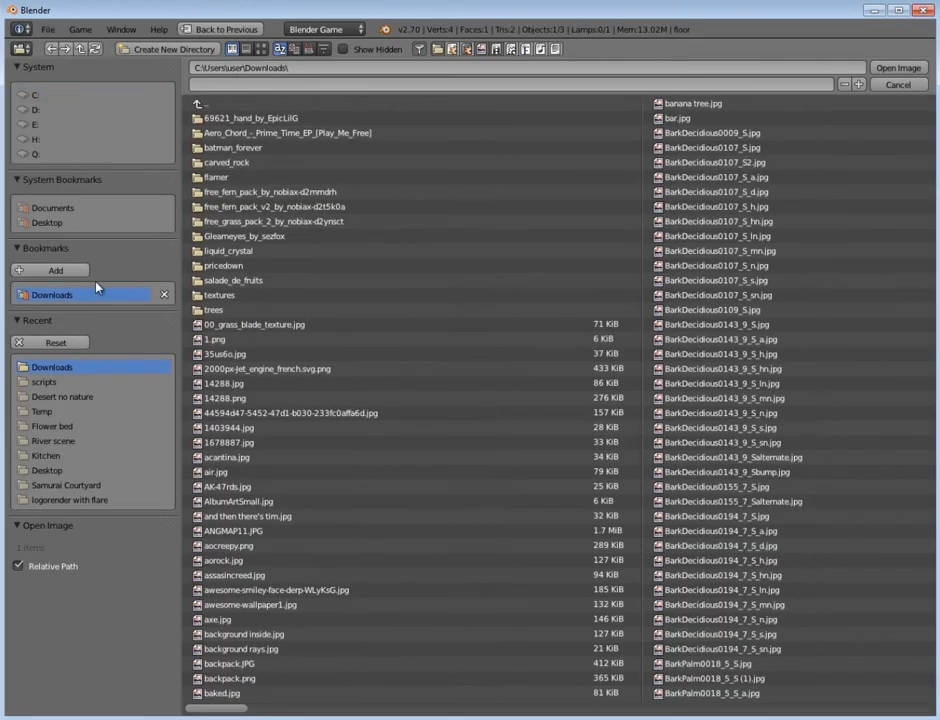
pyautogui.click(260, 48)
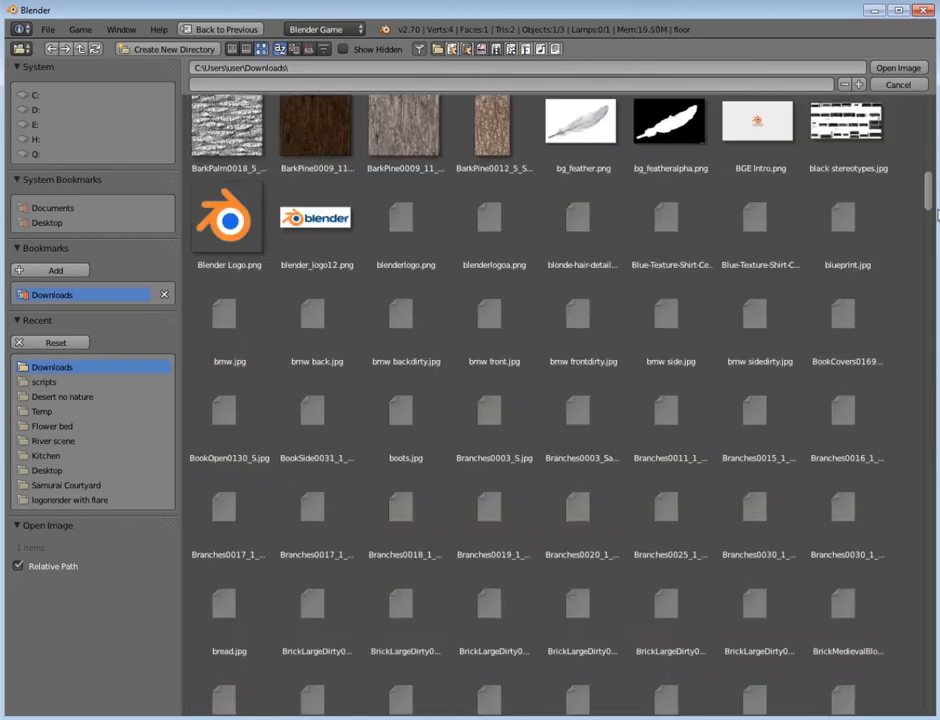
pyautogui.scroll(-3)
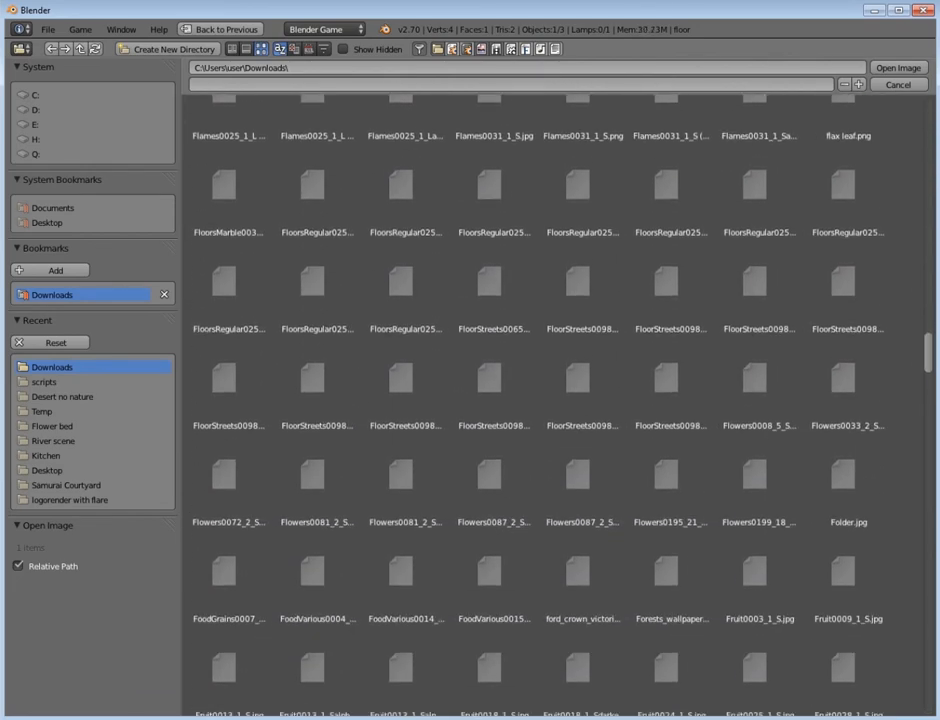
pyautogui.scroll(-3)
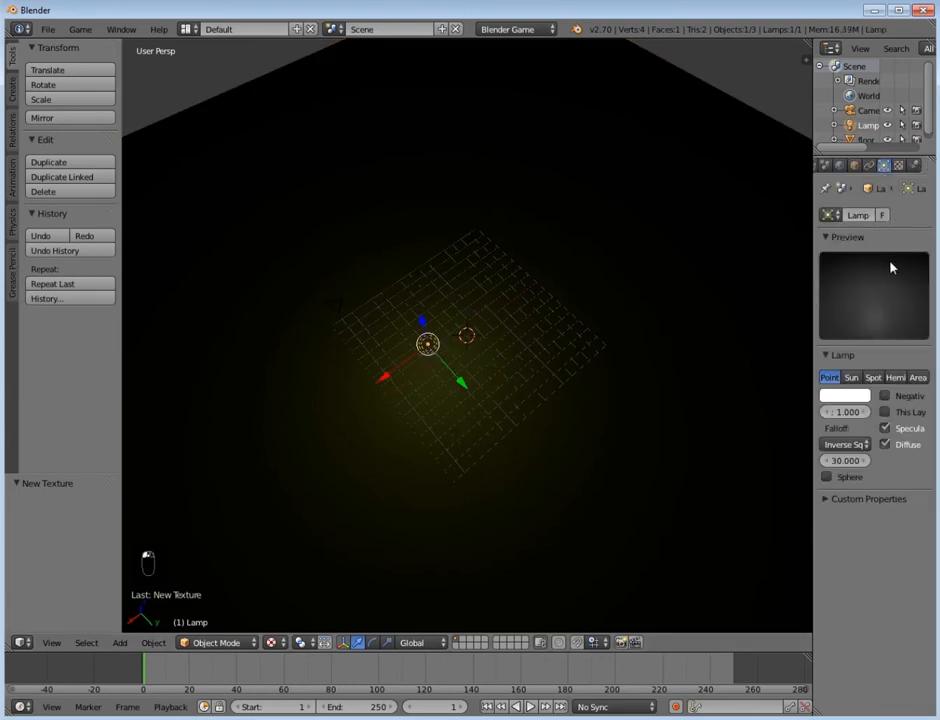
pyautogui.click(896, 376)
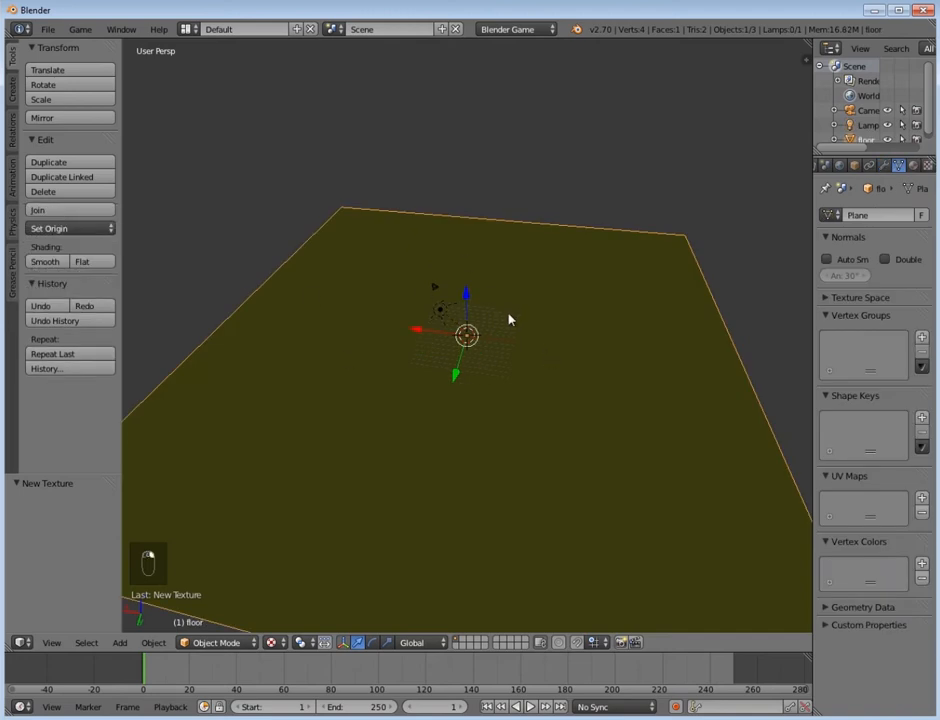
# - UV-unwrap the floor mesh in edit mode so its layout shows beside the 3D view
pyautogui.press('Tab')
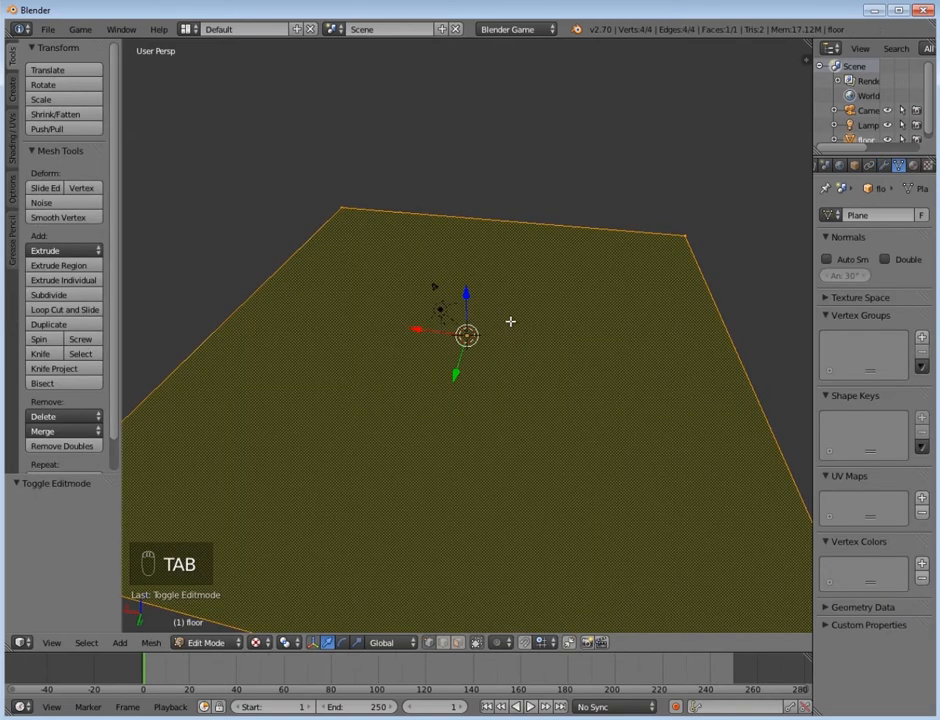
pyautogui.press('u')
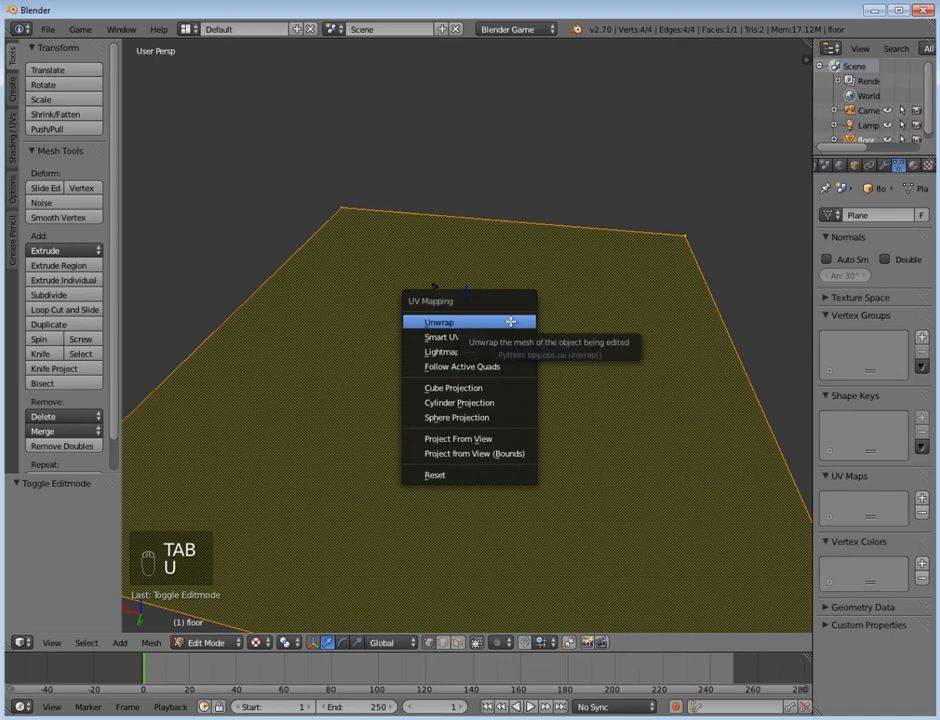
pyautogui.click(440, 320)
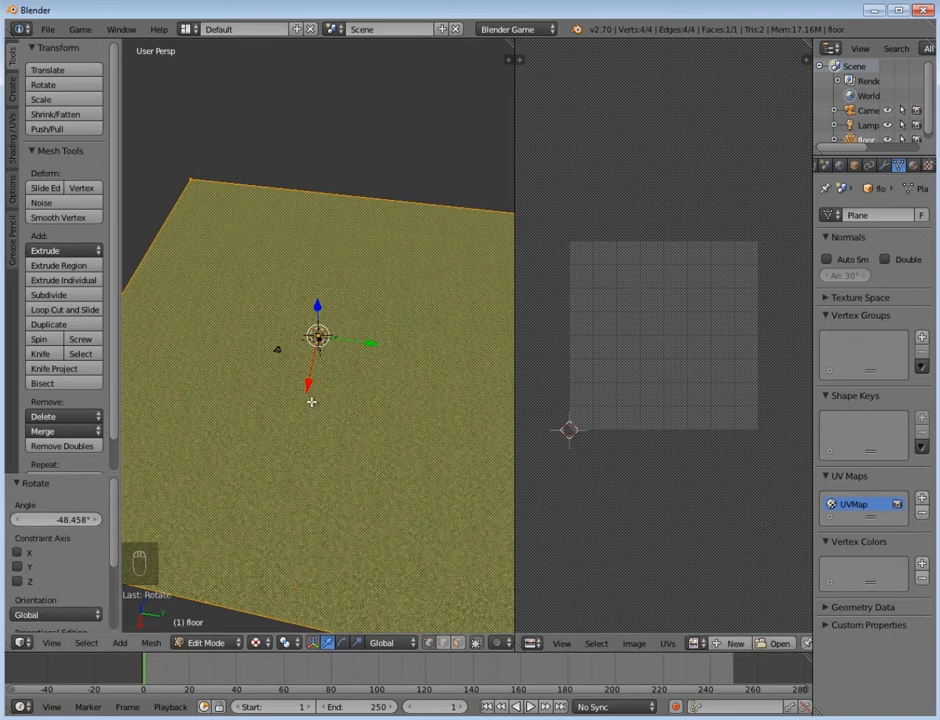
# - Return the floor to object mode, leaving the grass-textured plane in a single view
pyautogui.press('Tab')
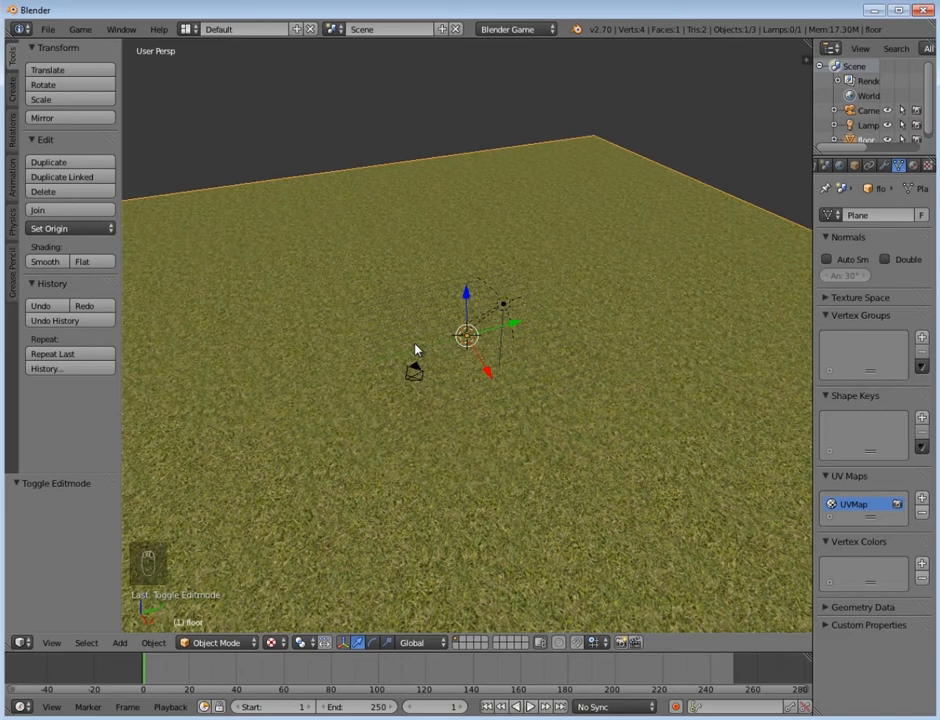
pyautogui.moveTo(388, 356)
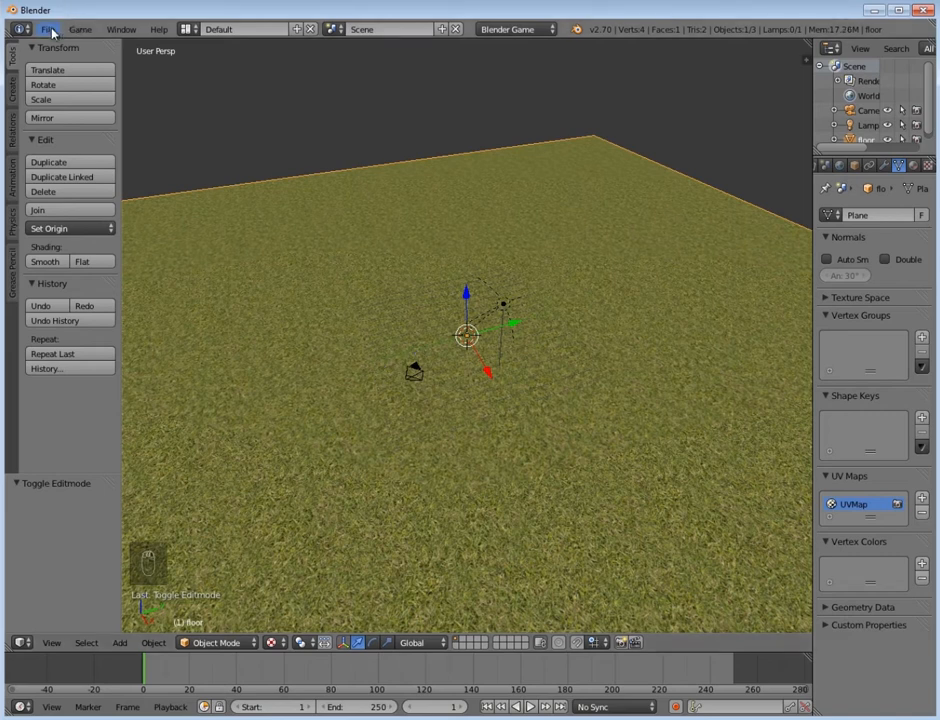
# - Append the body, Camera, feet and head objects from the template blend file
pyautogui.click(48, 28)
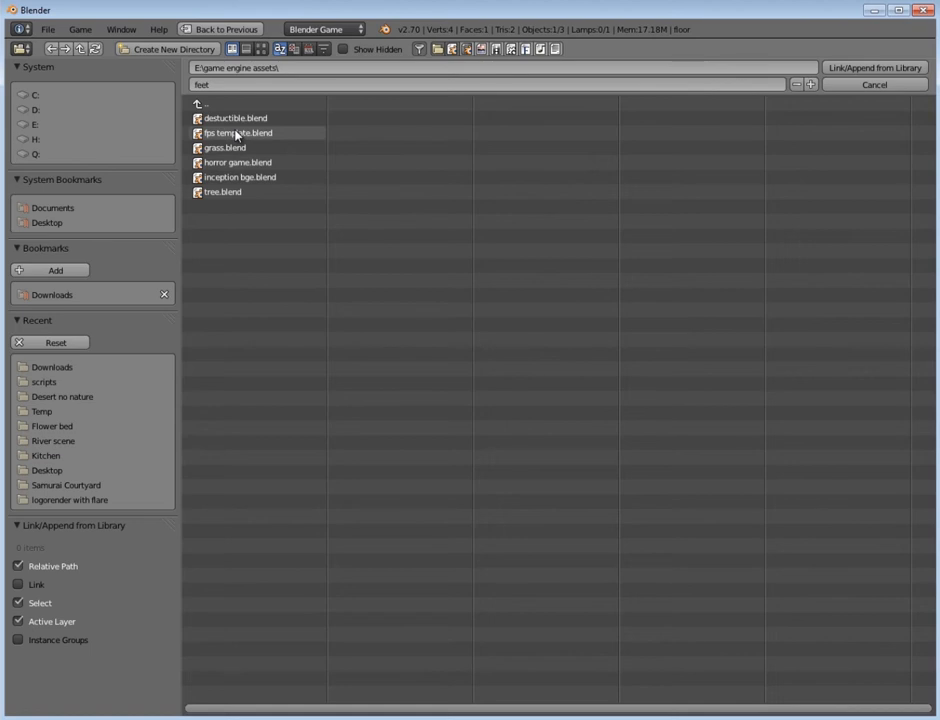
pyautogui.doubleClick(238, 132)
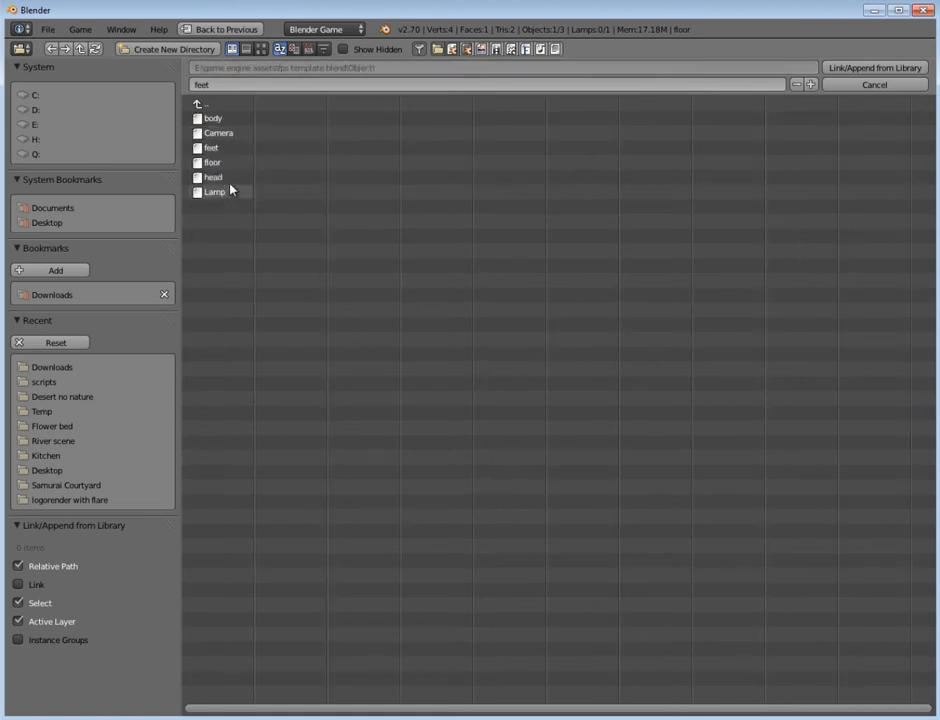
pyautogui.click(212, 118)
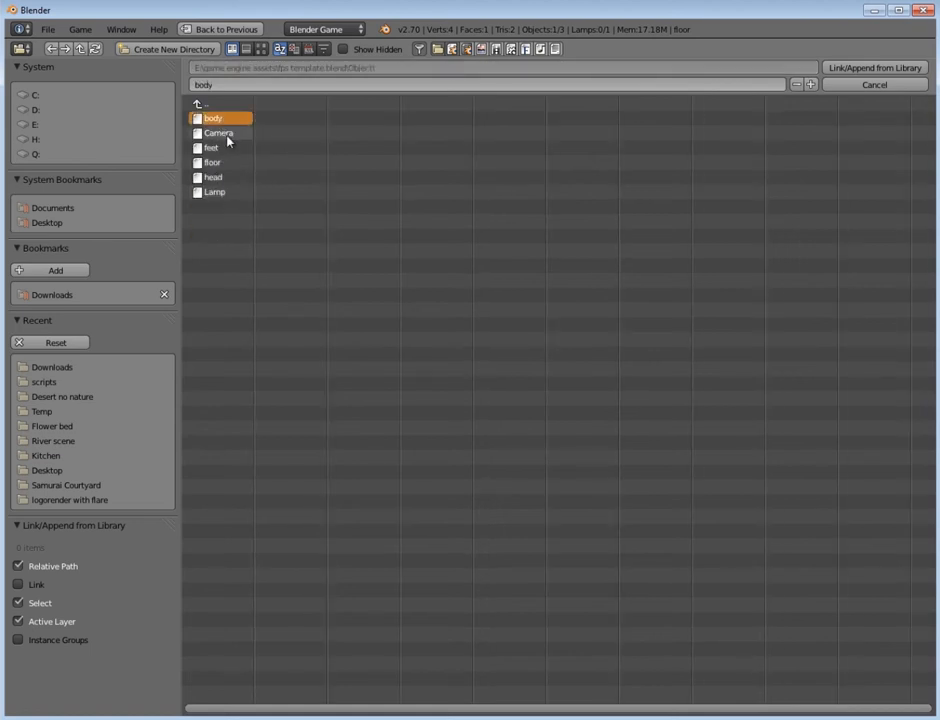
pyautogui.click(218, 132)
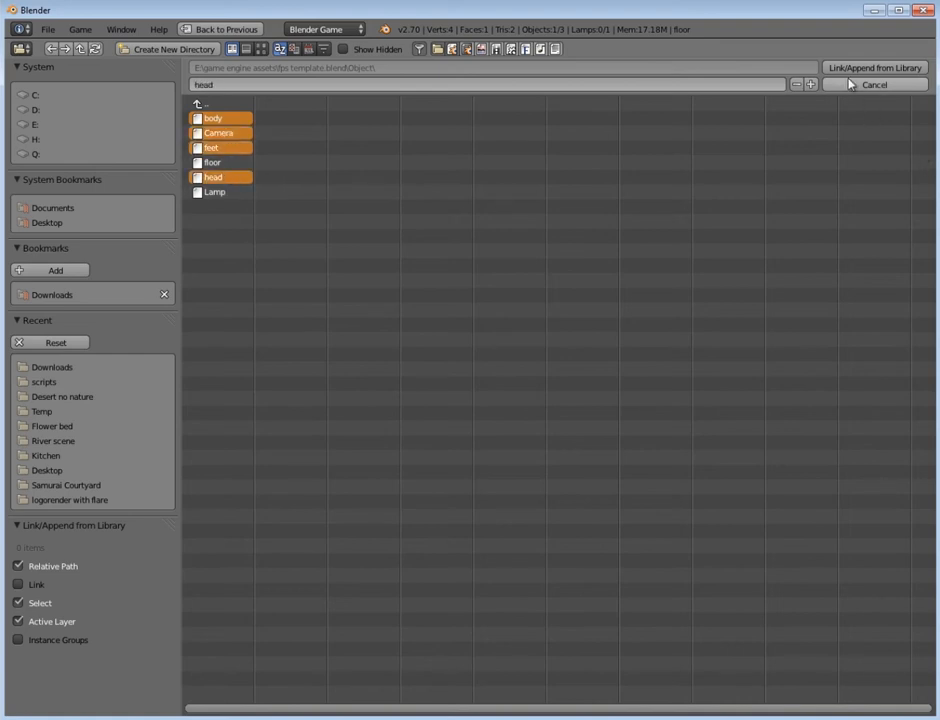
pyautogui.click(872, 84)
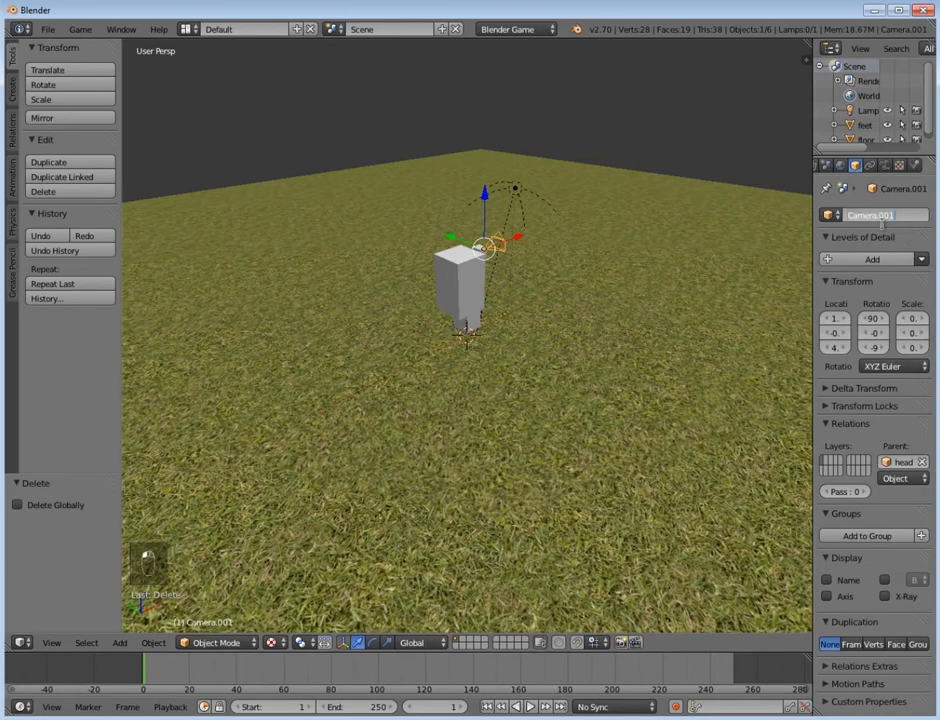
# - Use the Game Logic layout and look through the appended camera onto the floor
pyautogui.press('BackSpace')
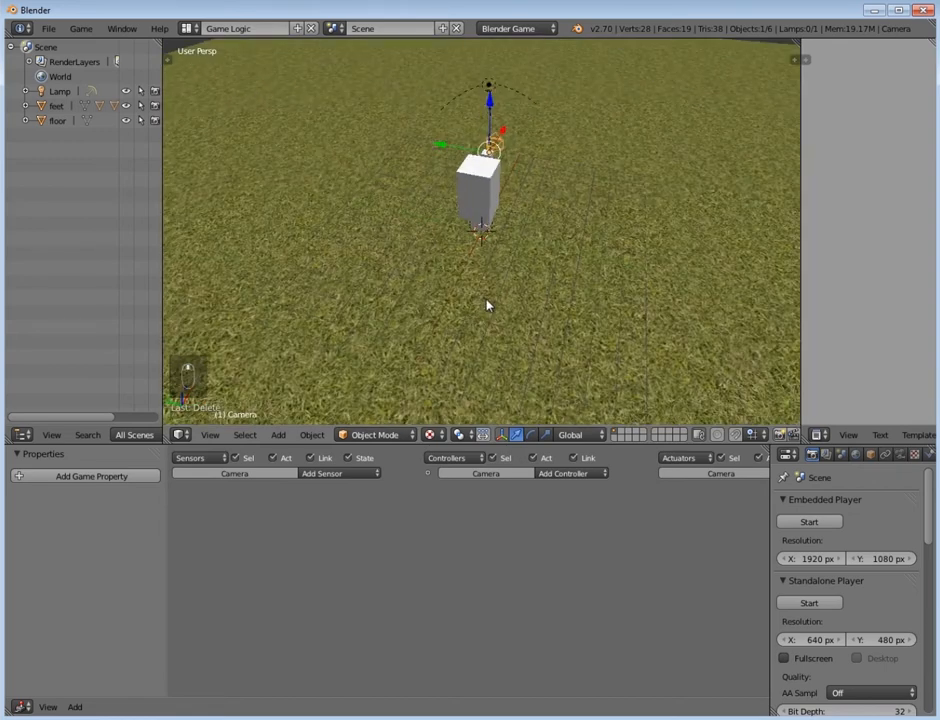
pyautogui.press('KP_0')
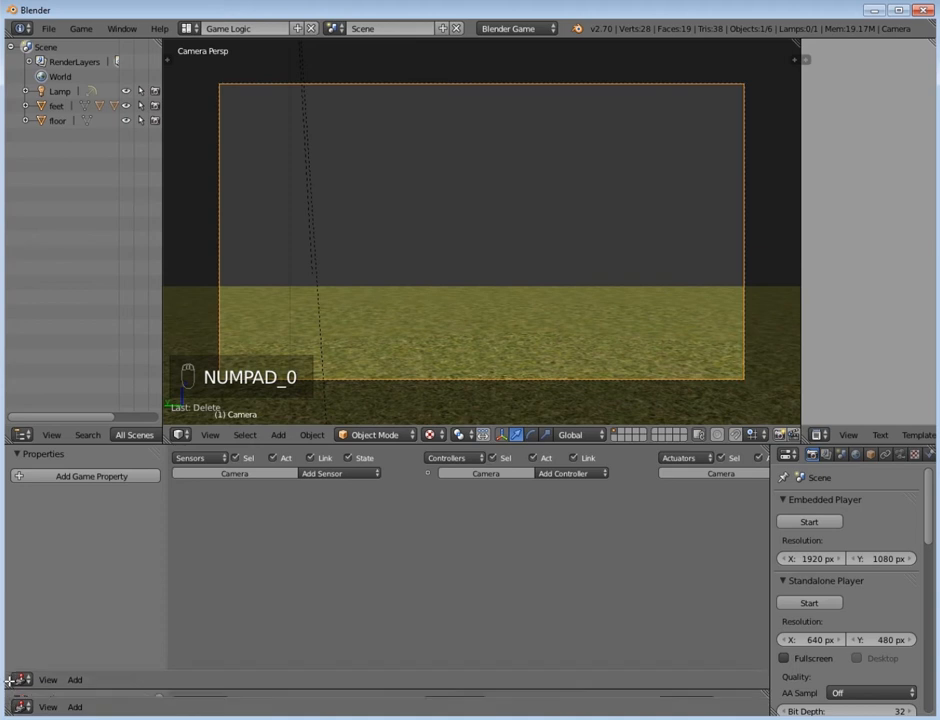
# - Turn the bottom area into a Timeline editor
pyautogui.click(14, 680)
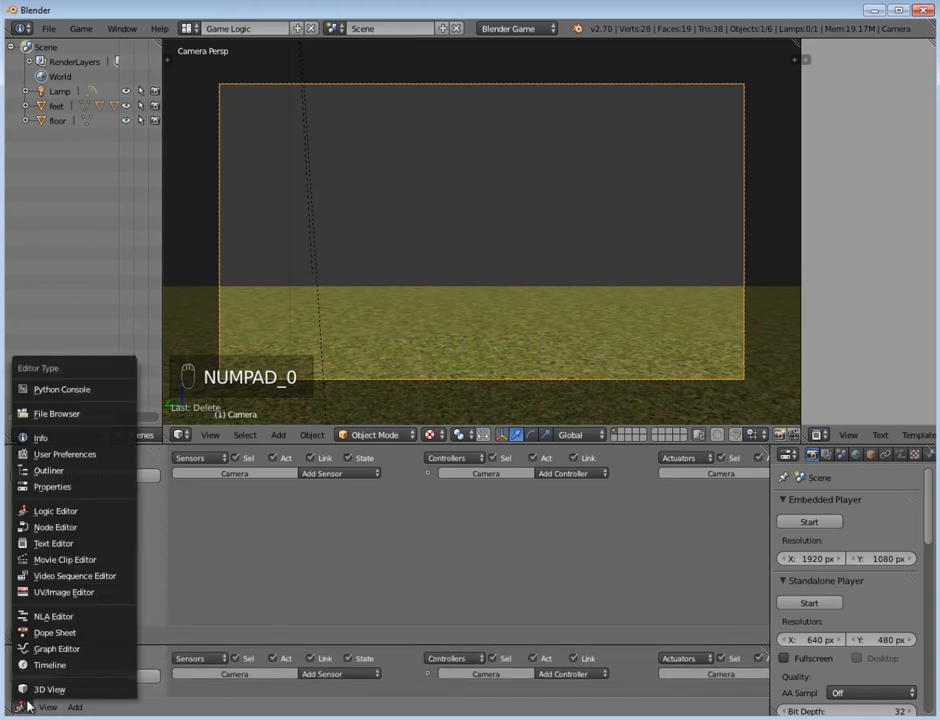
pyautogui.click(48, 664)
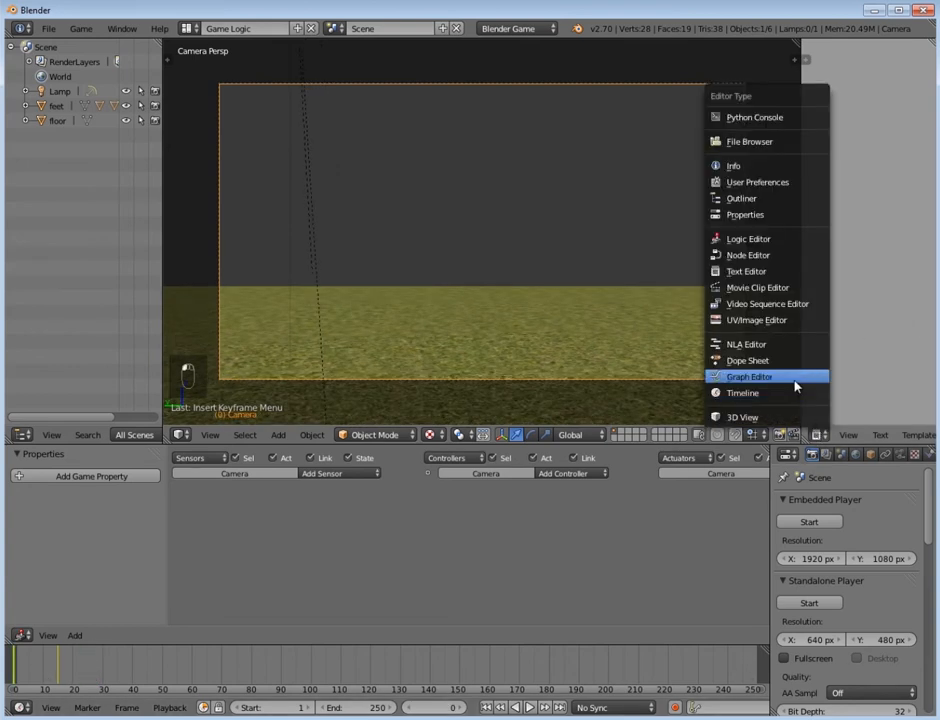
# - Switch an area to the Graph Editor and advance the timeline to frame 15
pyautogui.click(748, 376)
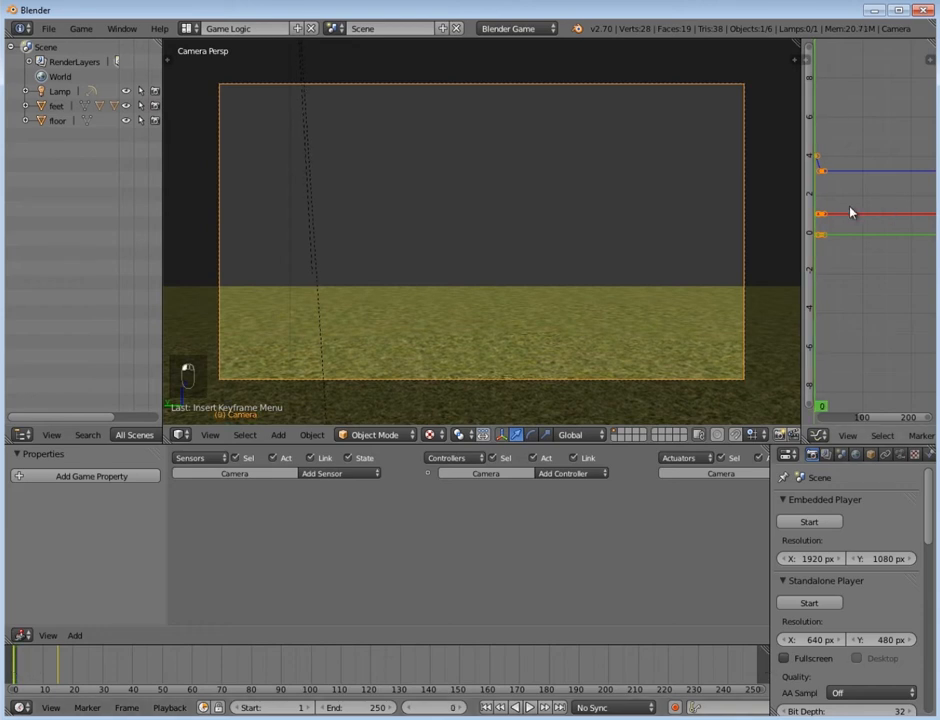
pyautogui.press('a')
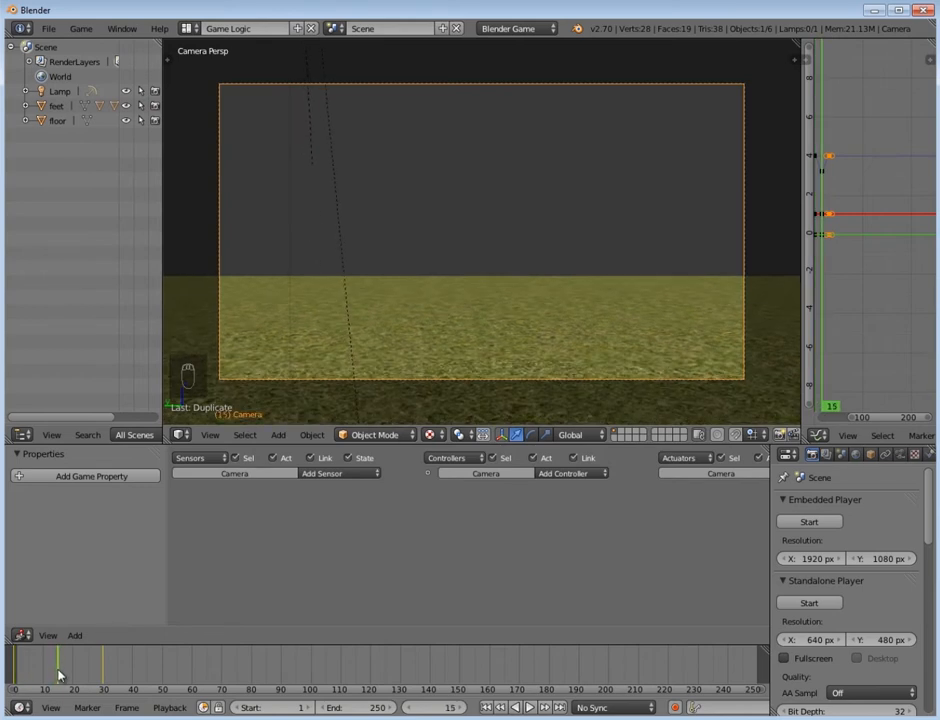
pyautogui.moveTo(490, 376)
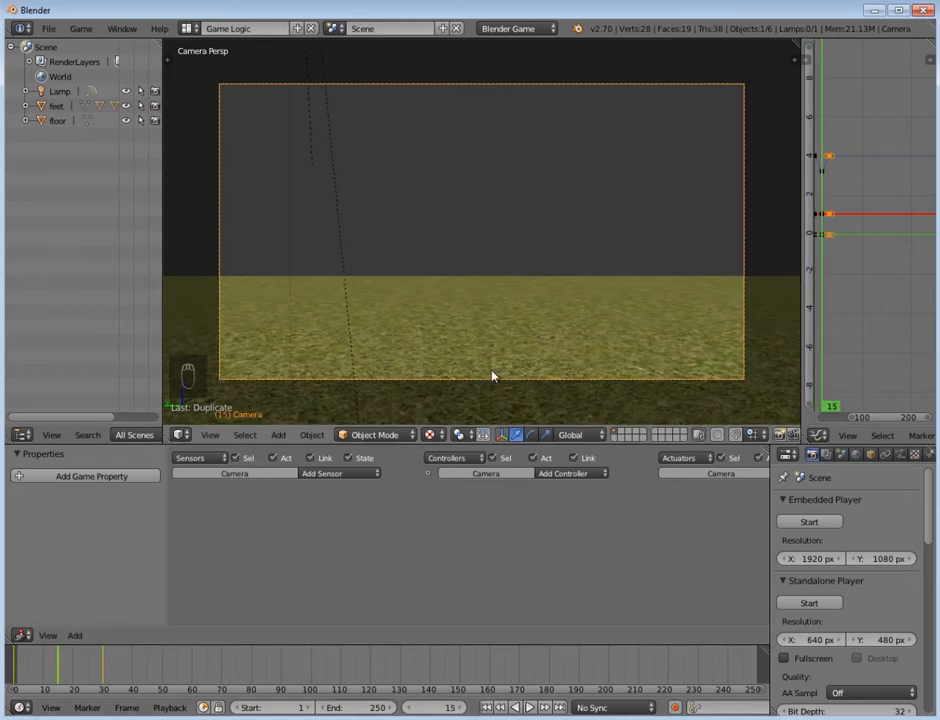
# - Nudge the camera along Z at frame 15 and insert a Location keyframe
pyautogui.press('g')
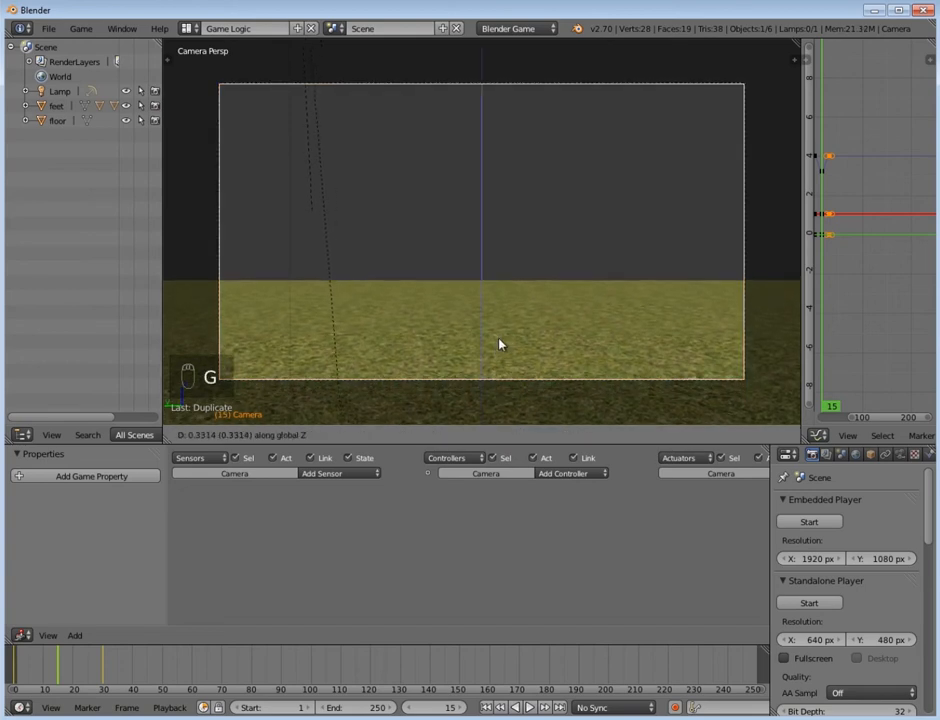
pyautogui.press('i')
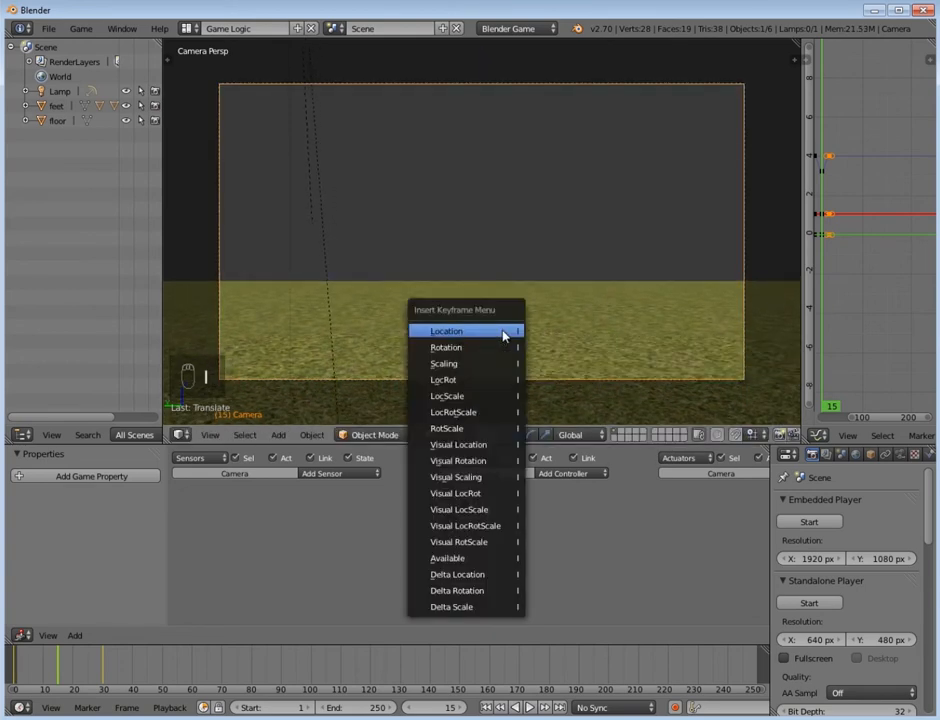
pyautogui.click(446, 332)
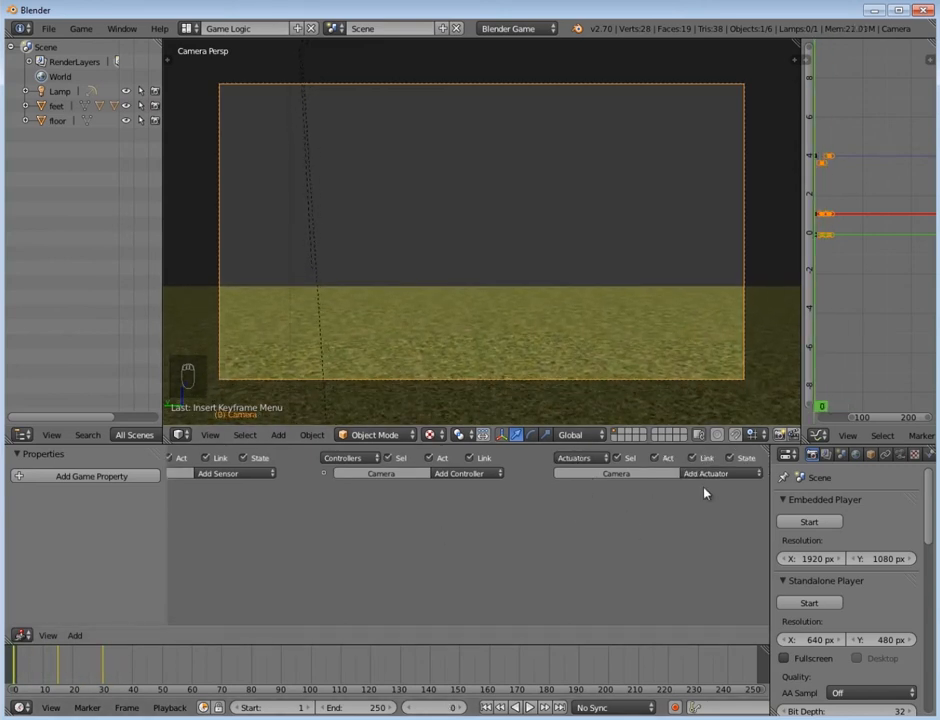
# - Add an Action actuator named walk playing CameraAction with Continue, then collapse it
pyautogui.click(704, 472)
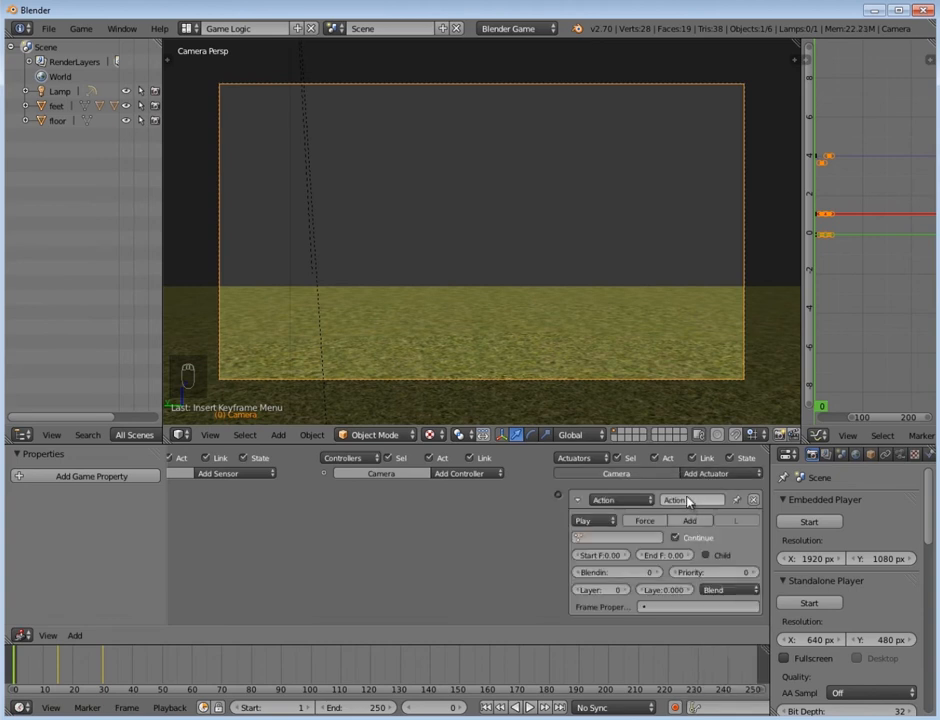
pyautogui.write('walk')
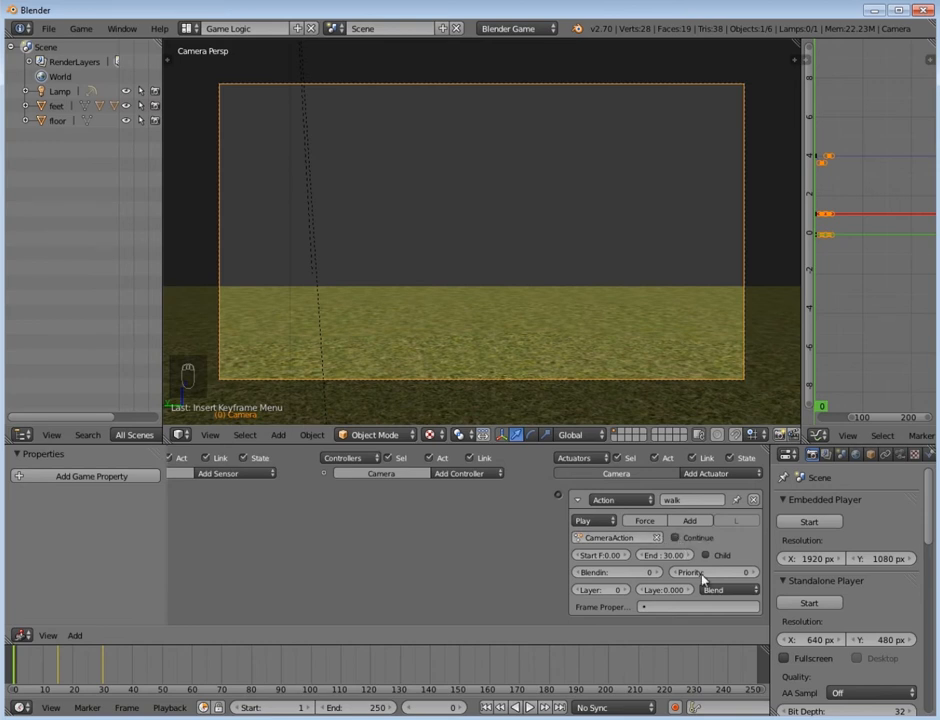
pyautogui.moveTo(744, 588)
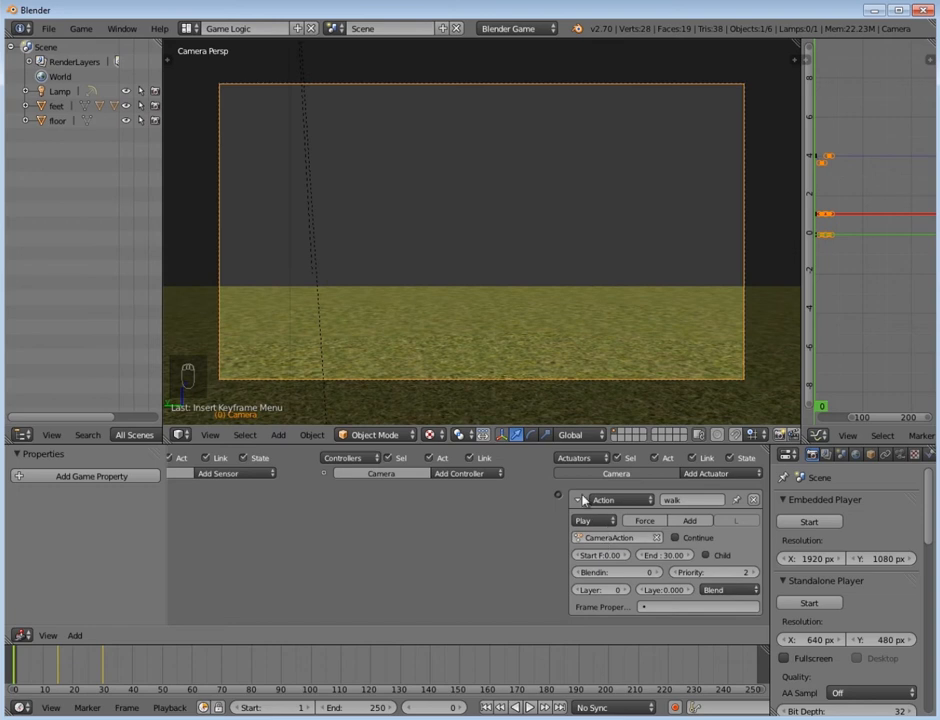
pyautogui.moveTo(578, 500)
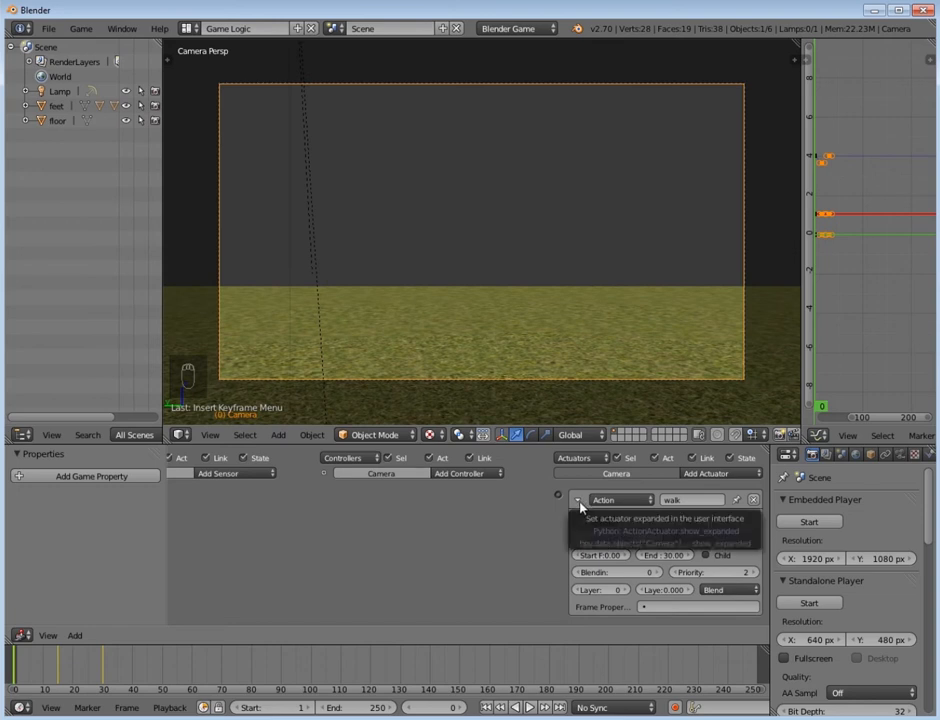
pyautogui.click(578, 500)
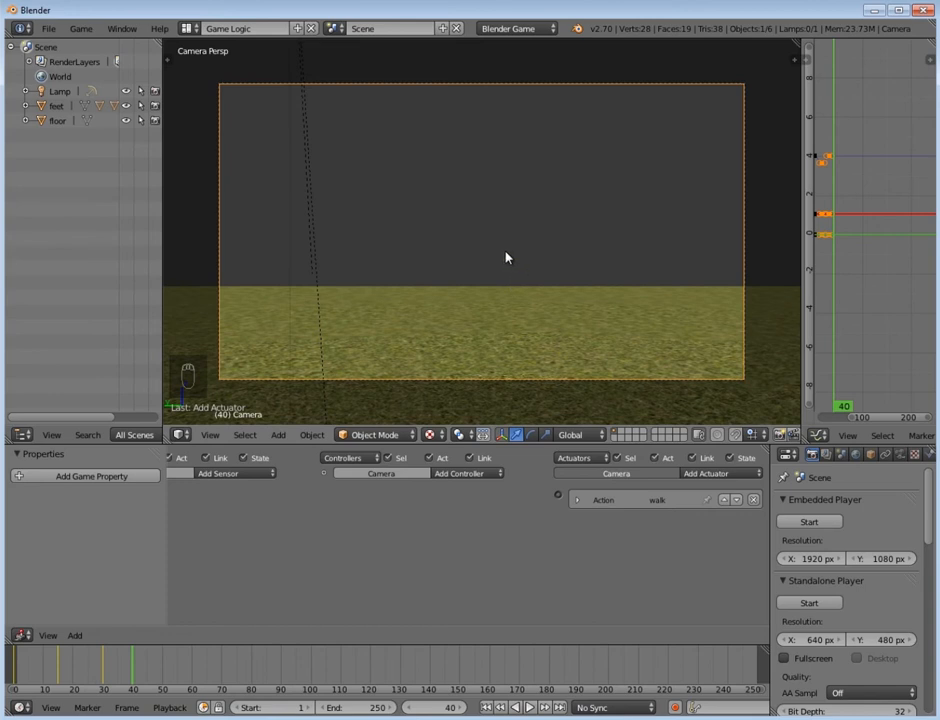
# - Keyframe another camera position and duplicate the selected keyframes toward frame 33
pyautogui.press('g')
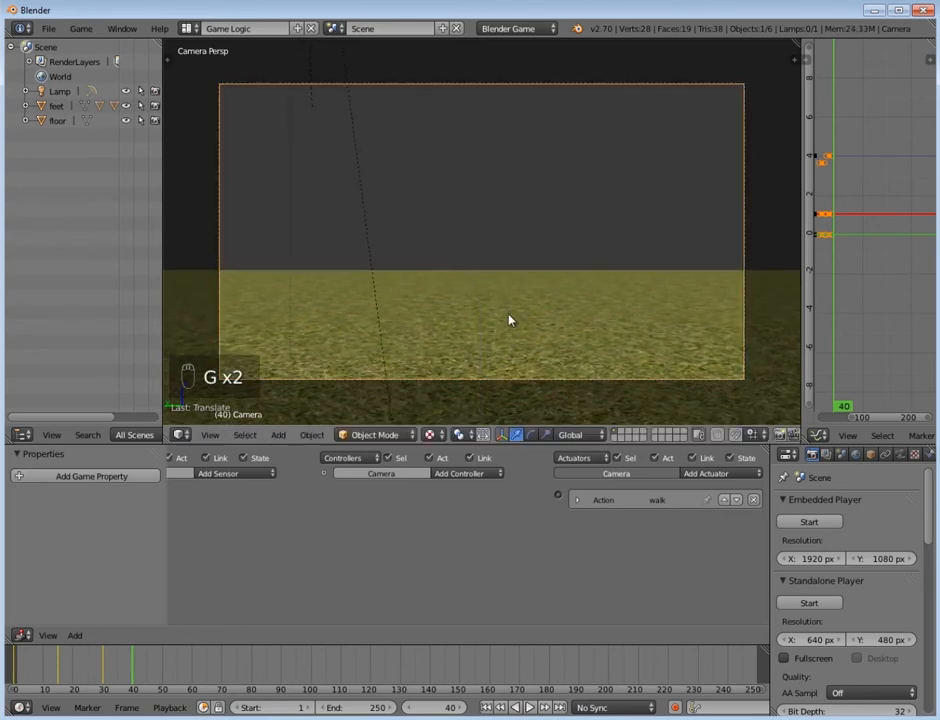
pyautogui.press('i')
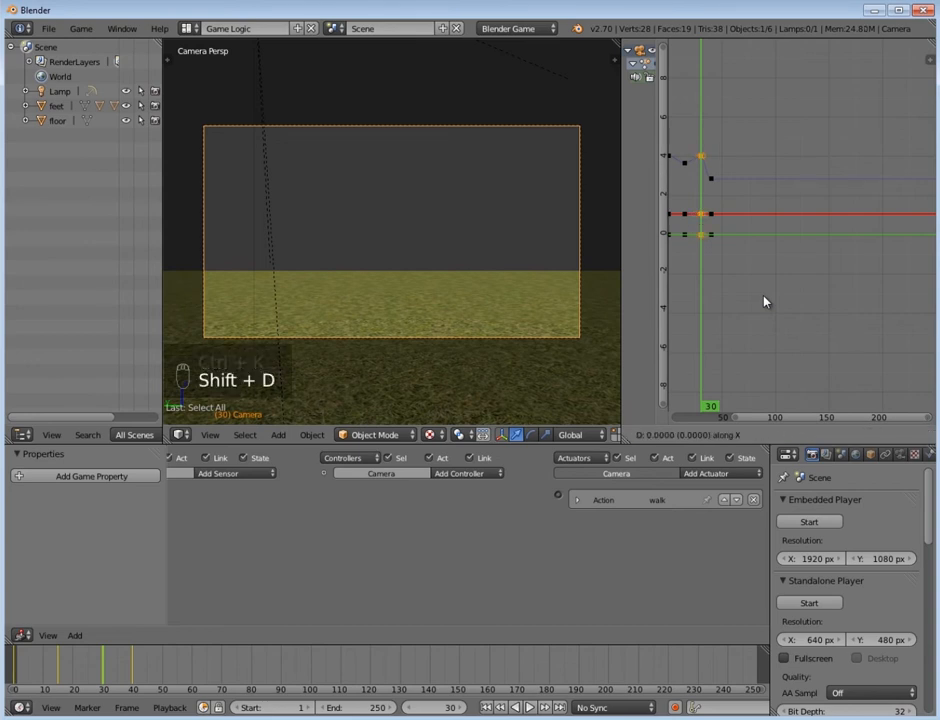
pyautogui.press('shift+d')
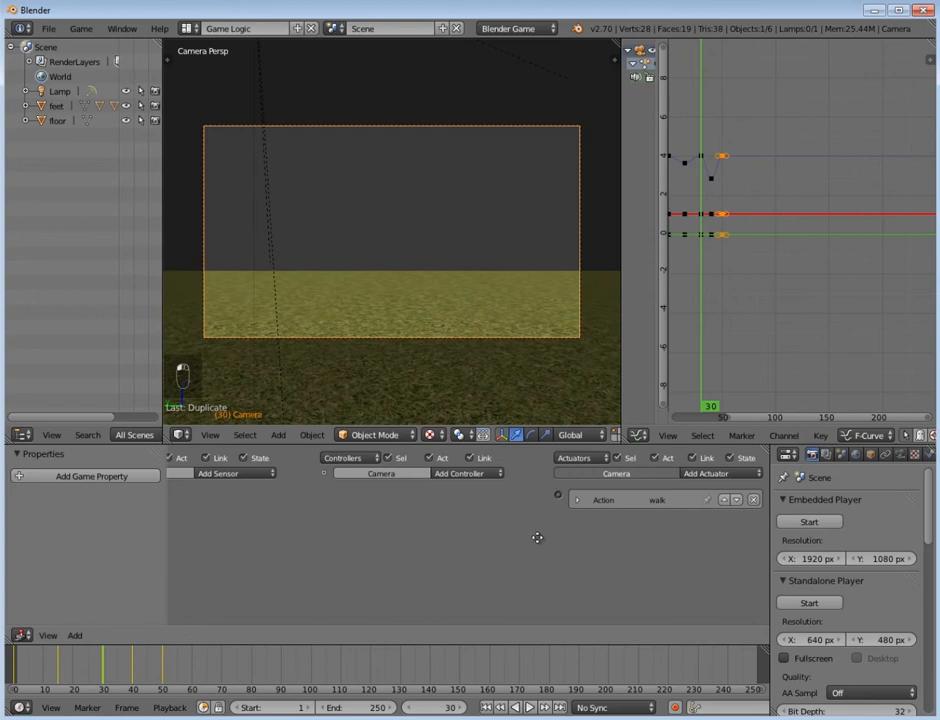
# - Add a second Action actuator named run playing CameraAction with Continue enabled
pyautogui.click(722, 472)
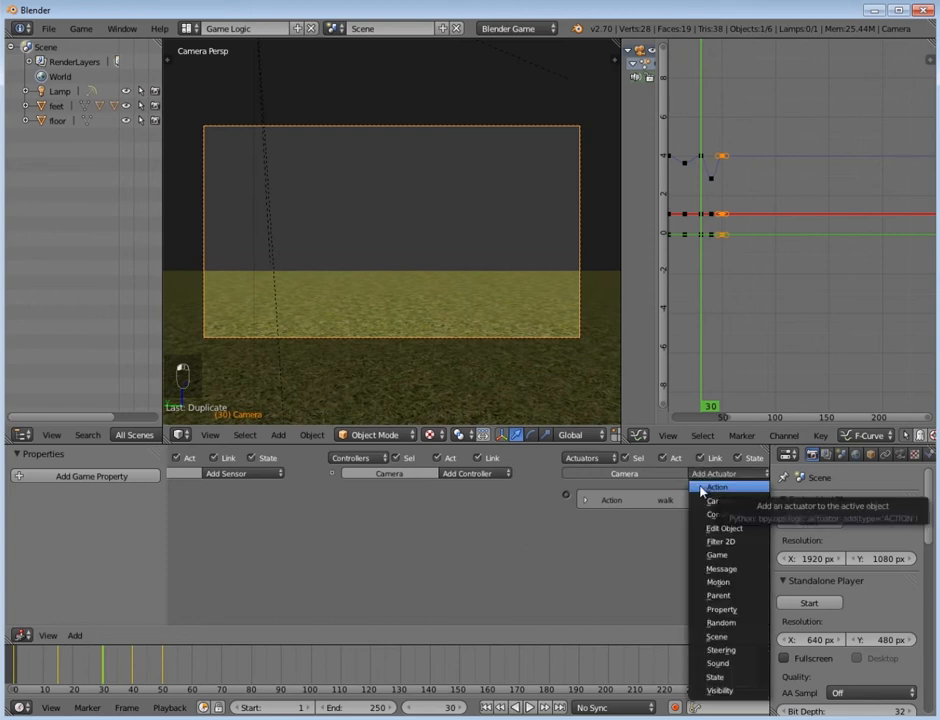
pyautogui.click(716, 488)
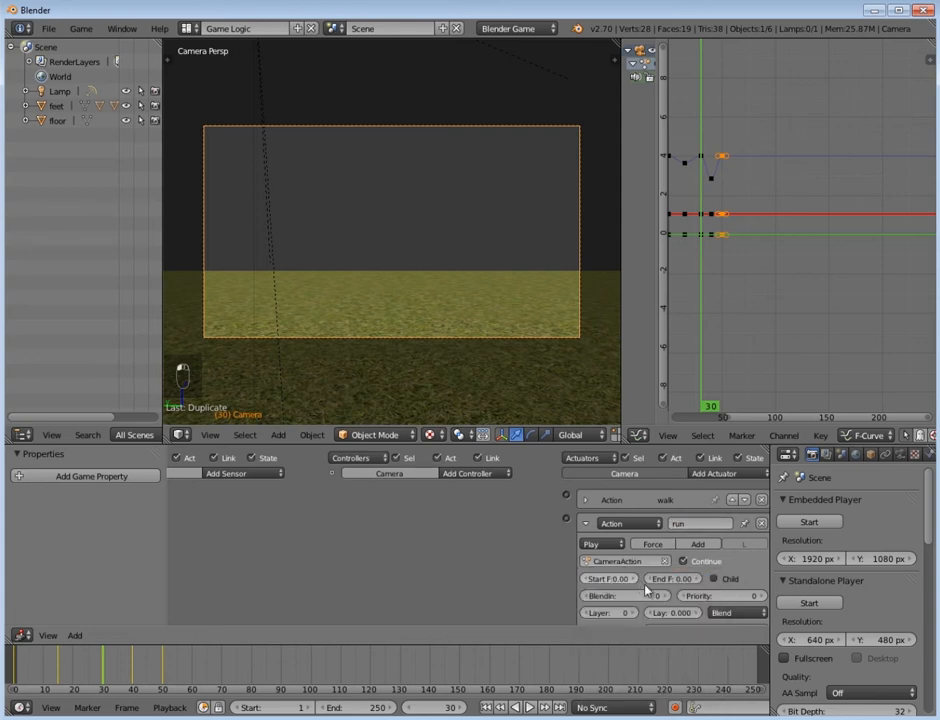
pyautogui.click(608, 578)
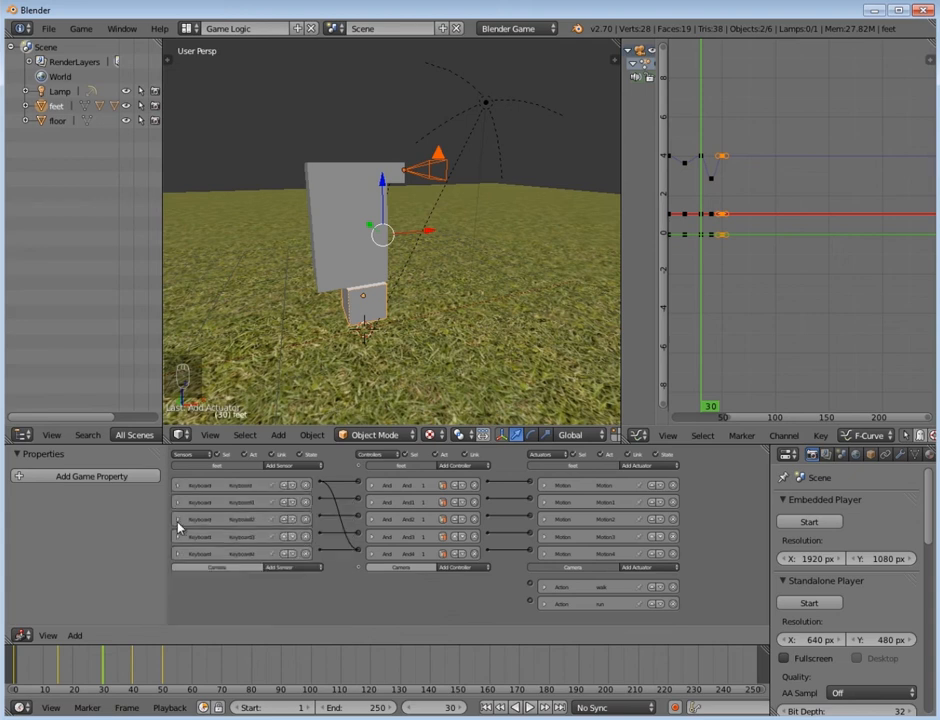
# - Leave camera view, orbit toward the player rig and select the camera
pyautogui.click(182, 528)
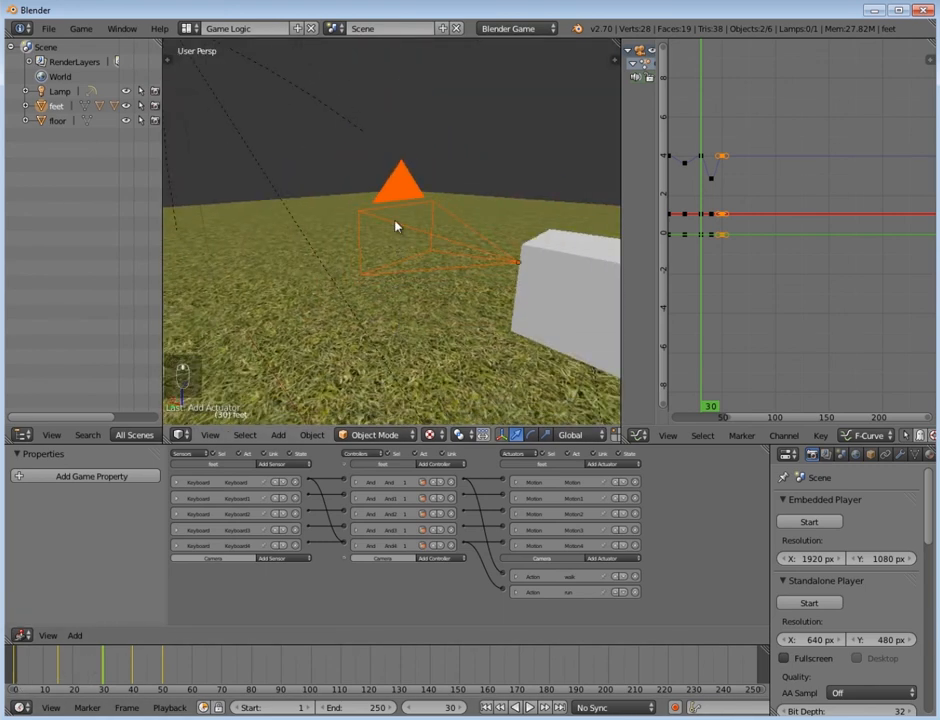
# - Back in camera view, move the camera along Z at frame 15 and keyframe its Location
pyautogui.press('KP_0')
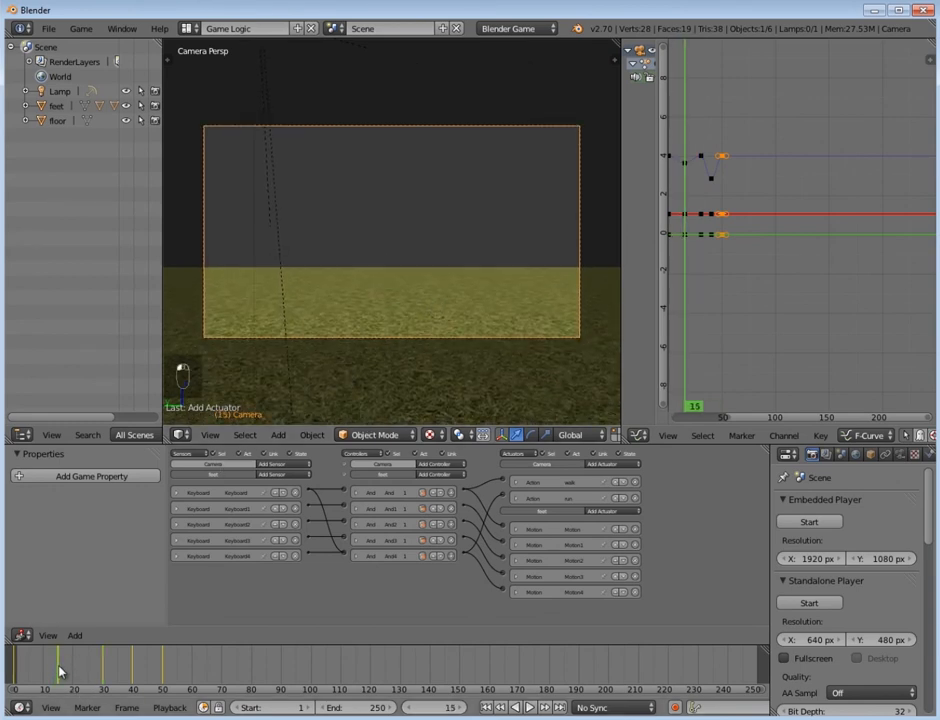
pyautogui.press('g')
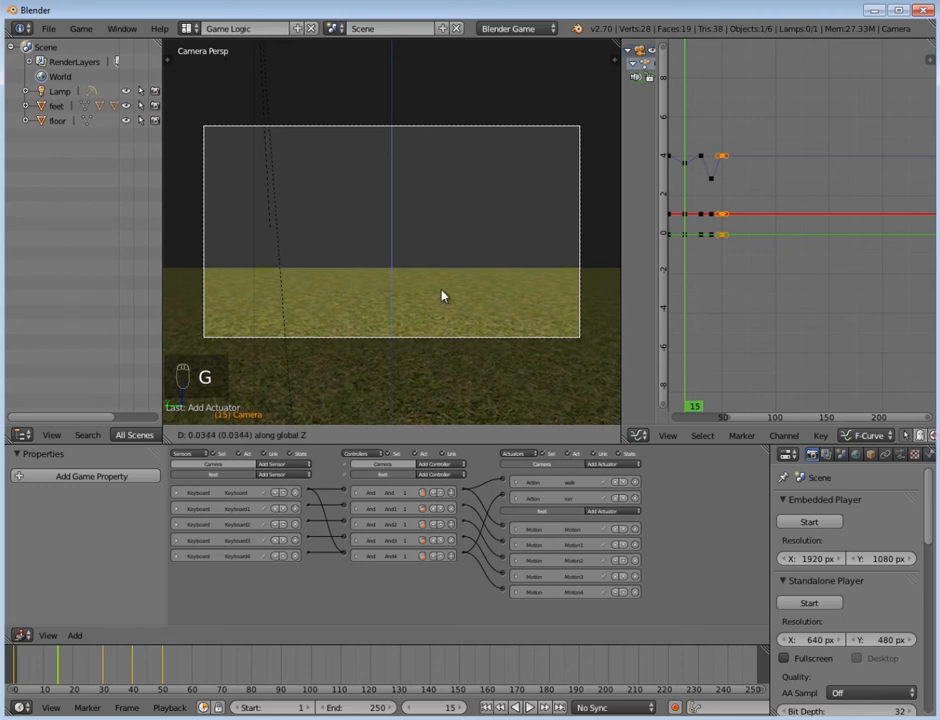
pyautogui.press('i')
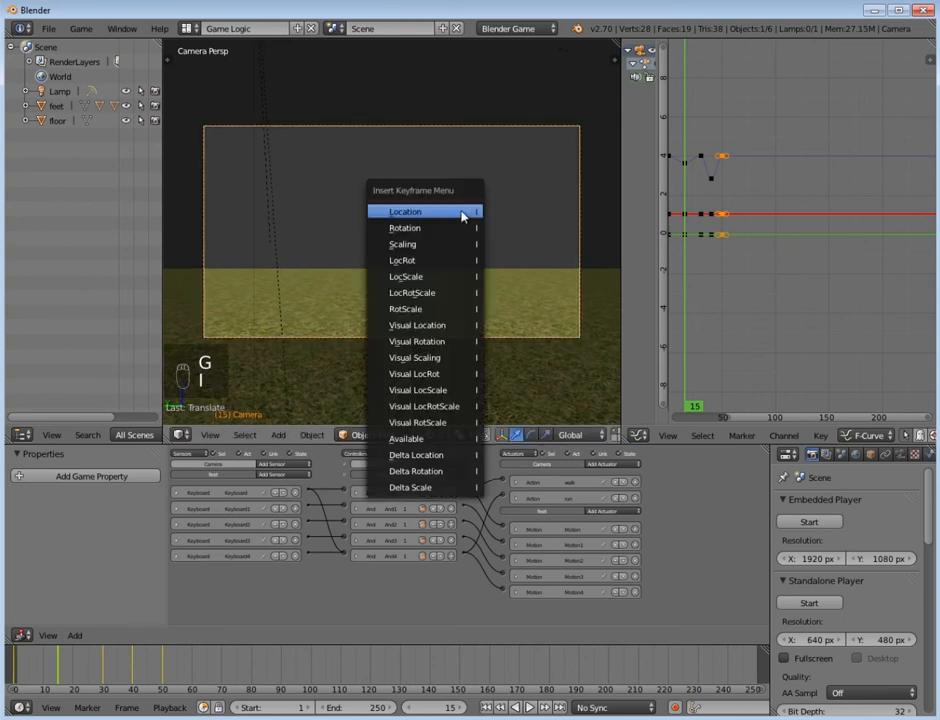
pyautogui.click(404, 212)
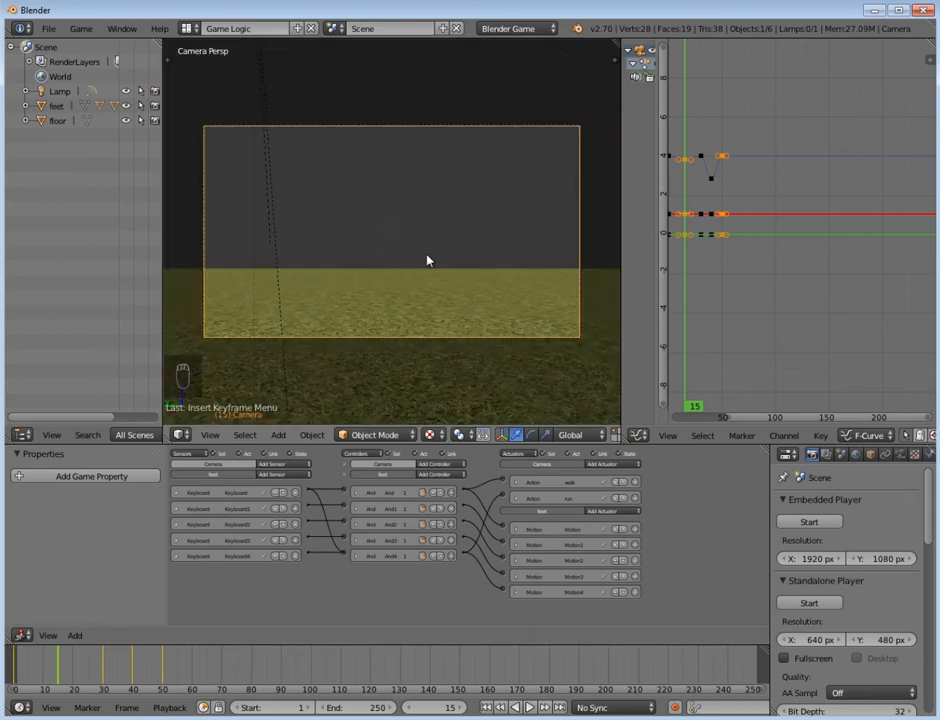
# - Shift the camera vertically at frame 40 and keyframe its Location
pyautogui.press('g')
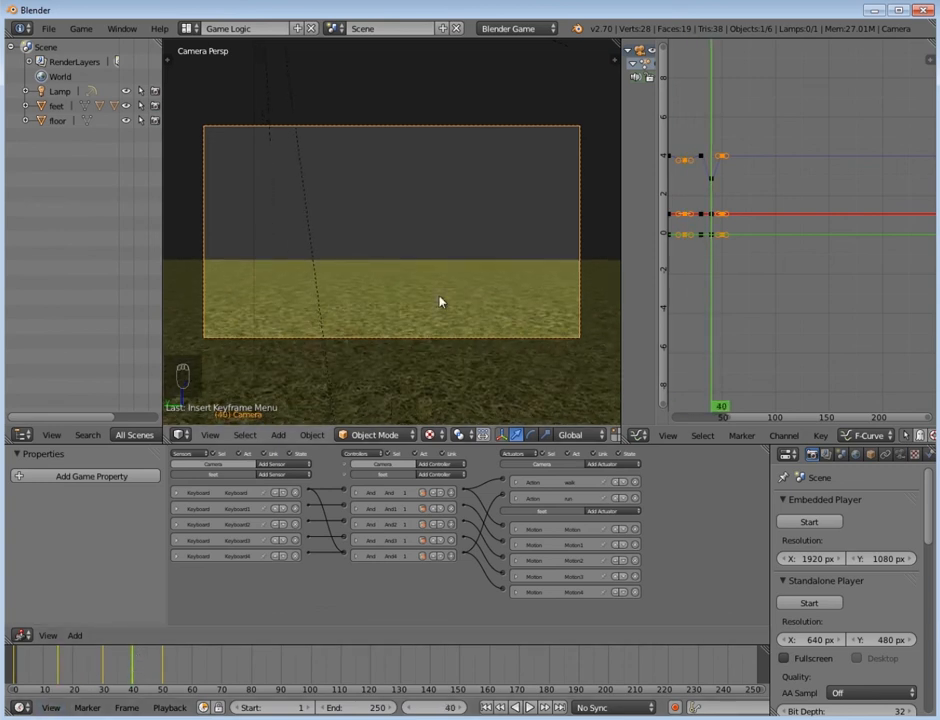
pyautogui.press('g')
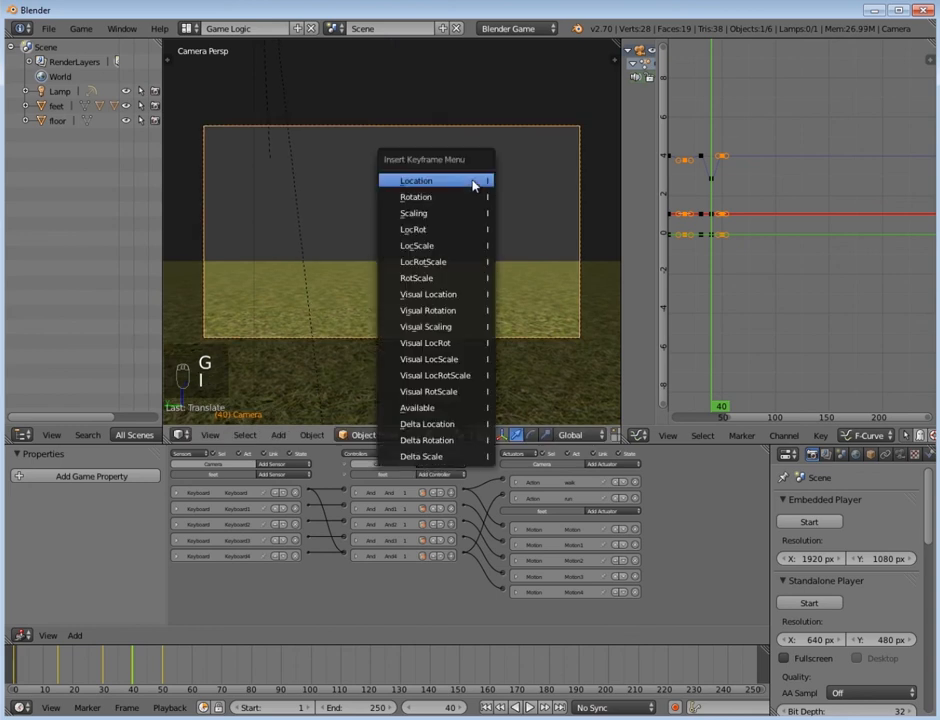
pyautogui.click(416, 180)
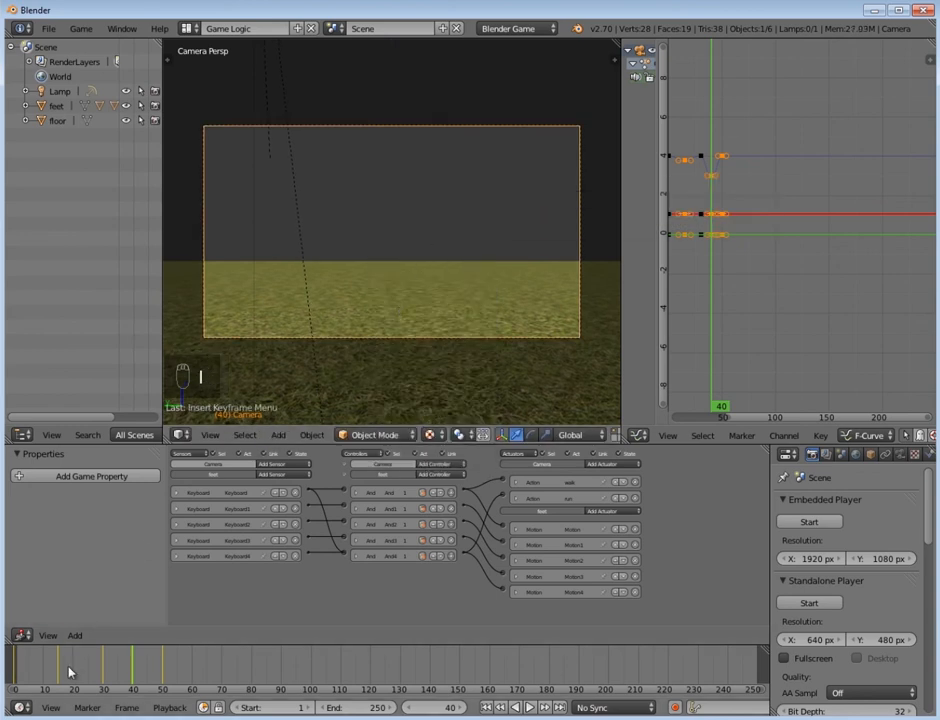